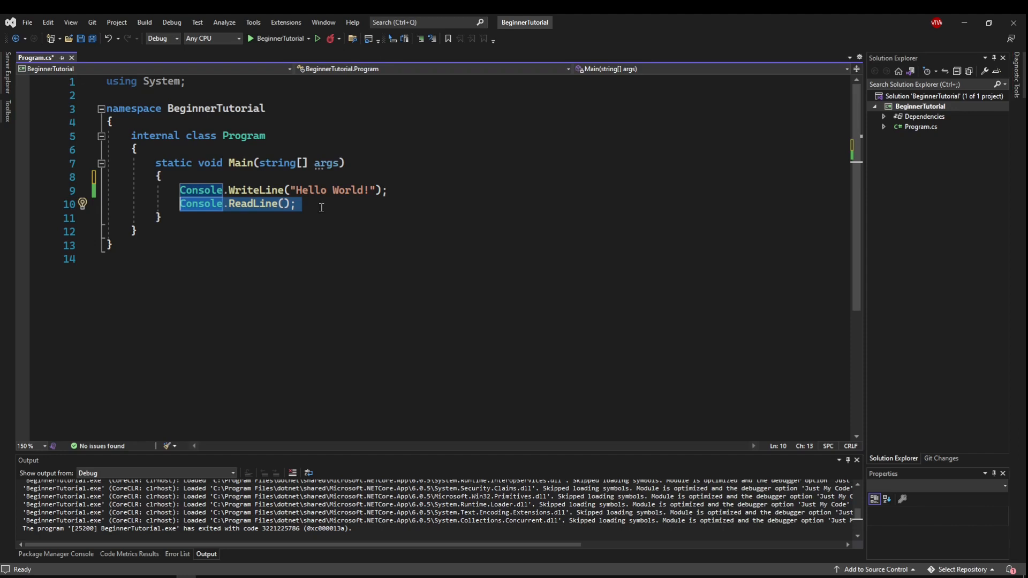
{"action": "mouse_move", "coordinate": [387, 234]}
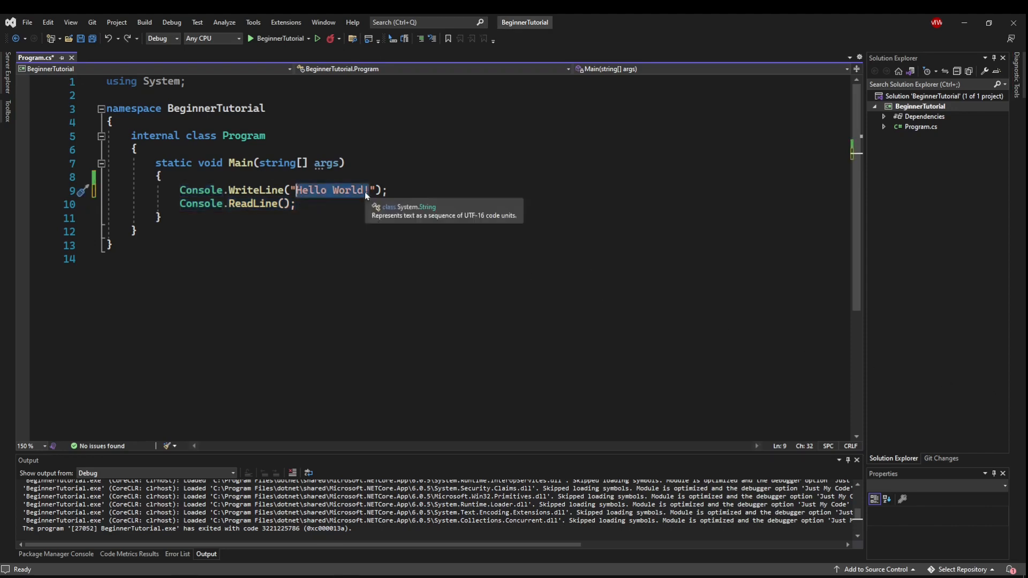
{"action": "mouse_move", "coordinate": [418, 227]}
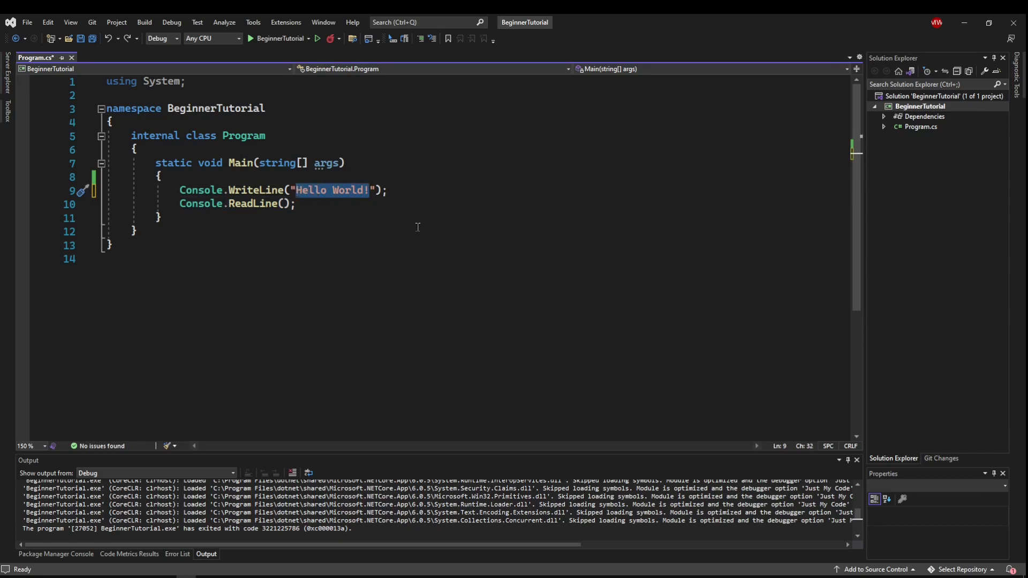
Step: Replace the "Hello World!" string with "Please enter your name:"
{"action": "type", "text": "Please ent"}
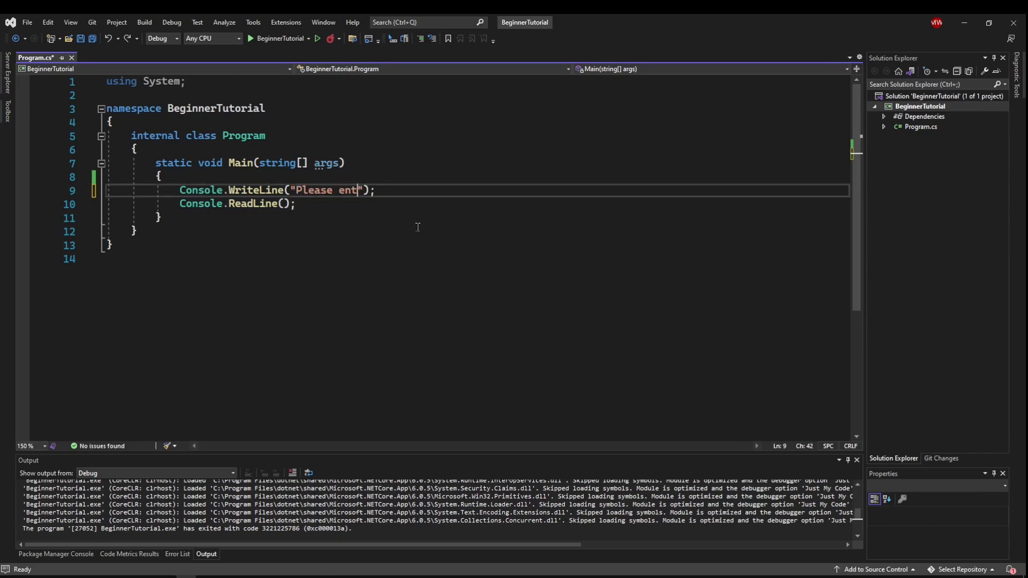
{"action": "type", "text": "er your name:"}
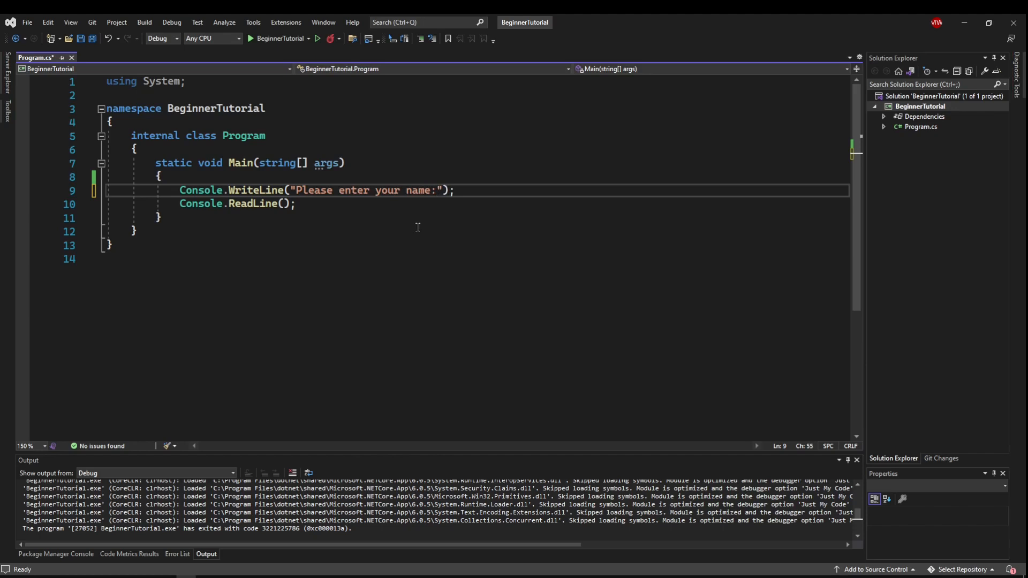
Step: Test-run the program, answer the prompt with 'Kampa', and close the console
{"action": "left_click", "coordinate": [318, 38]}
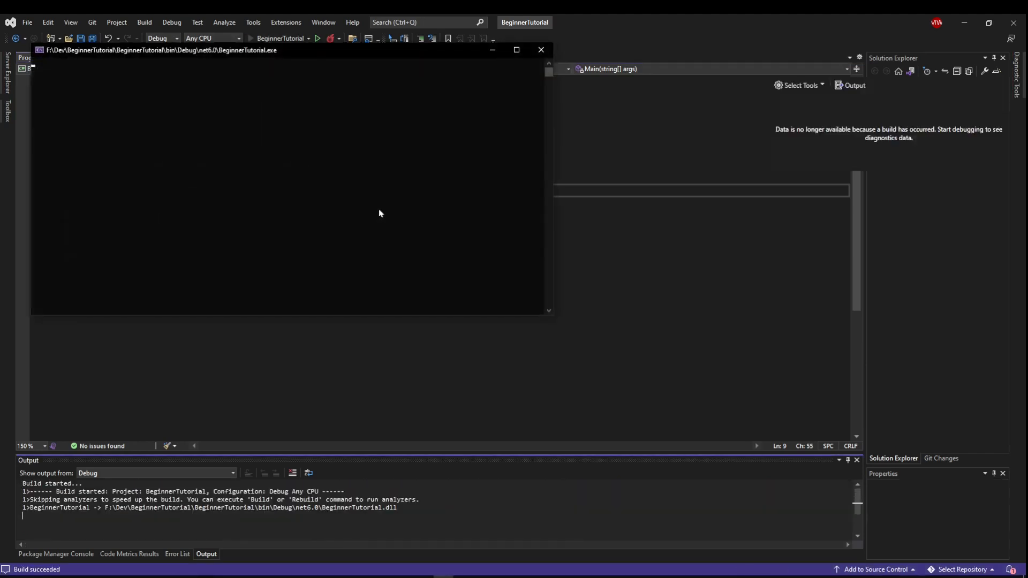
{"action": "left_click", "coordinate": [321, 38]}
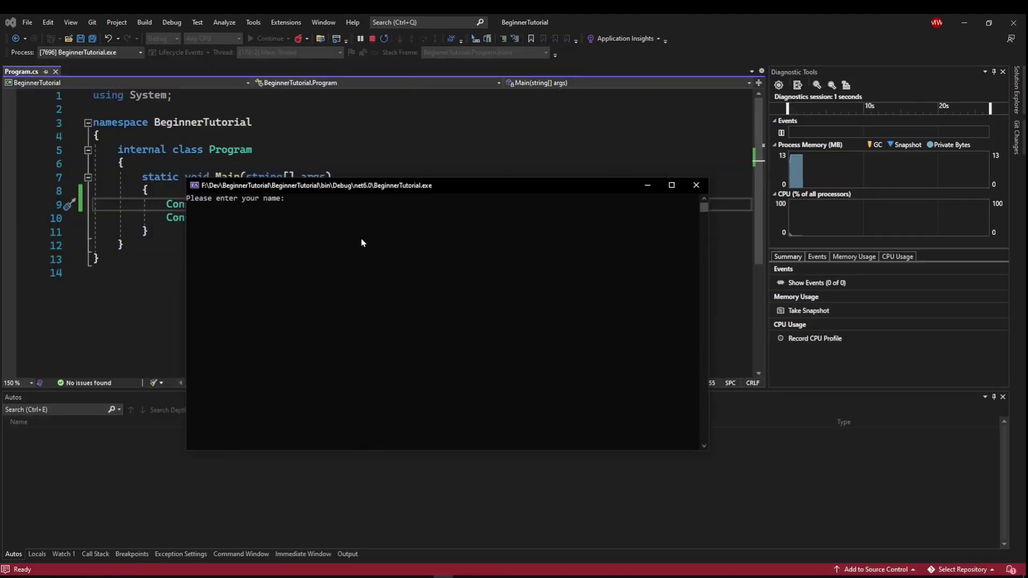
{"action": "type", "text": "Kampa"}
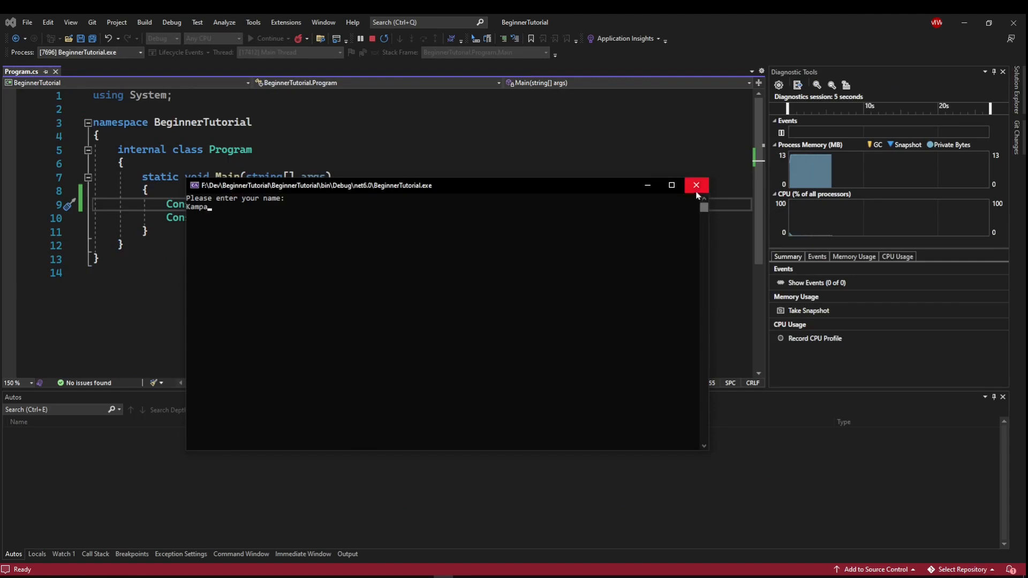
{"action": "left_click", "coordinate": [696, 185]}
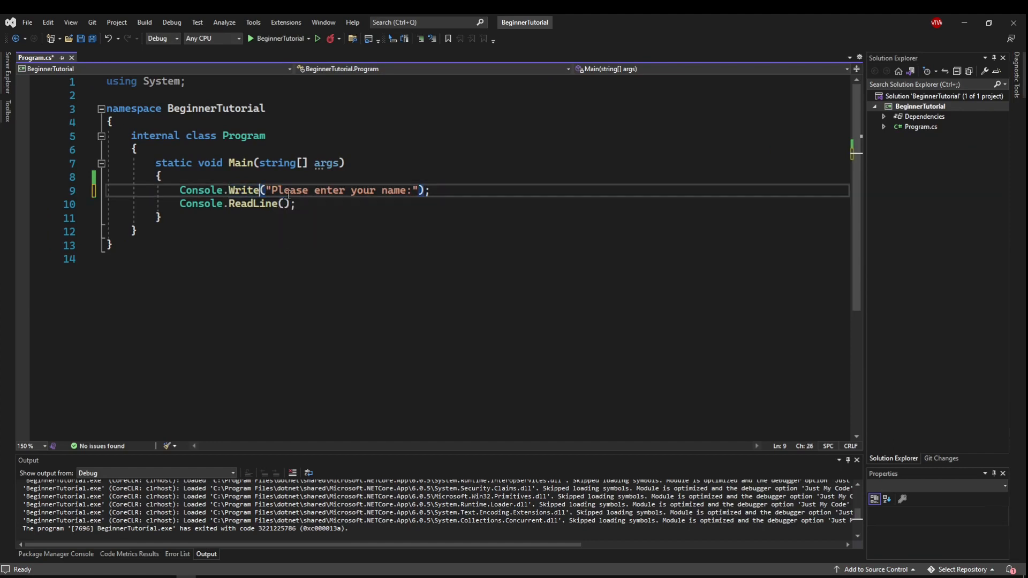
Step: Re-run after switching to Console.Write with a trailing space, answering 'Kampa' each time
{"action": "left_click", "coordinate": [253, 38]}
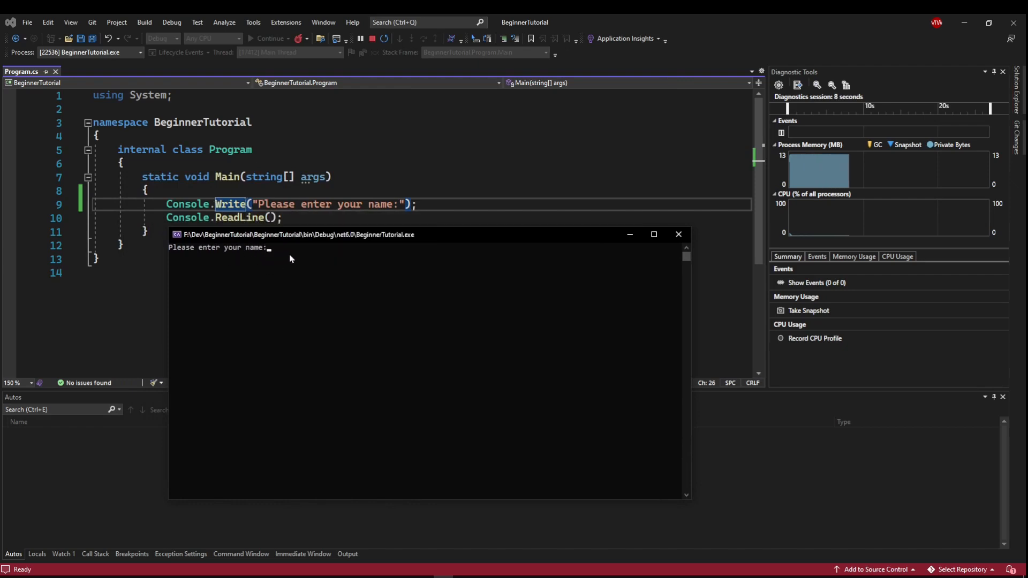
{"action": "type", "text": "Kampa"}
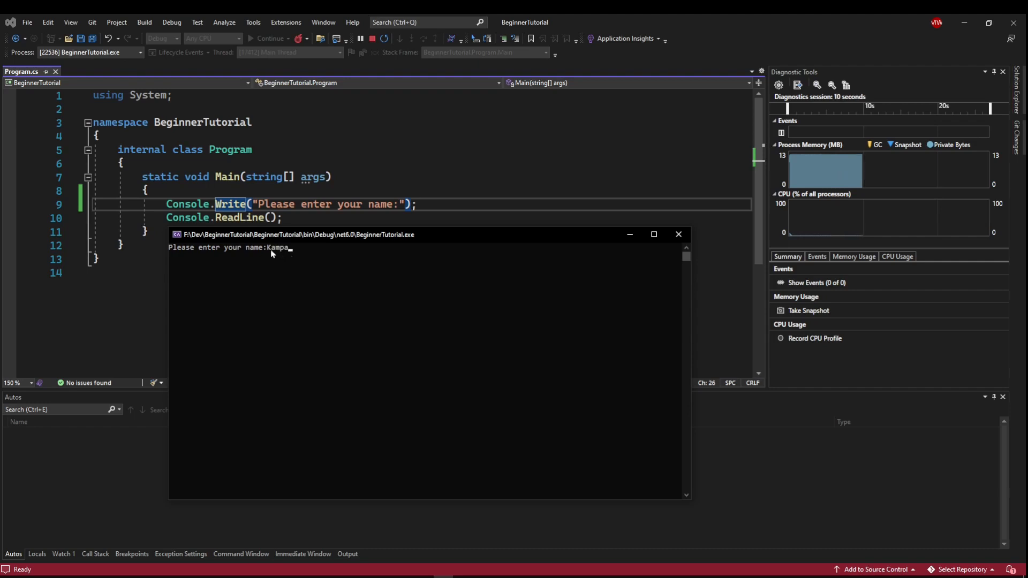
{"action": "mouse_move", "coordinate": [701, 257]}
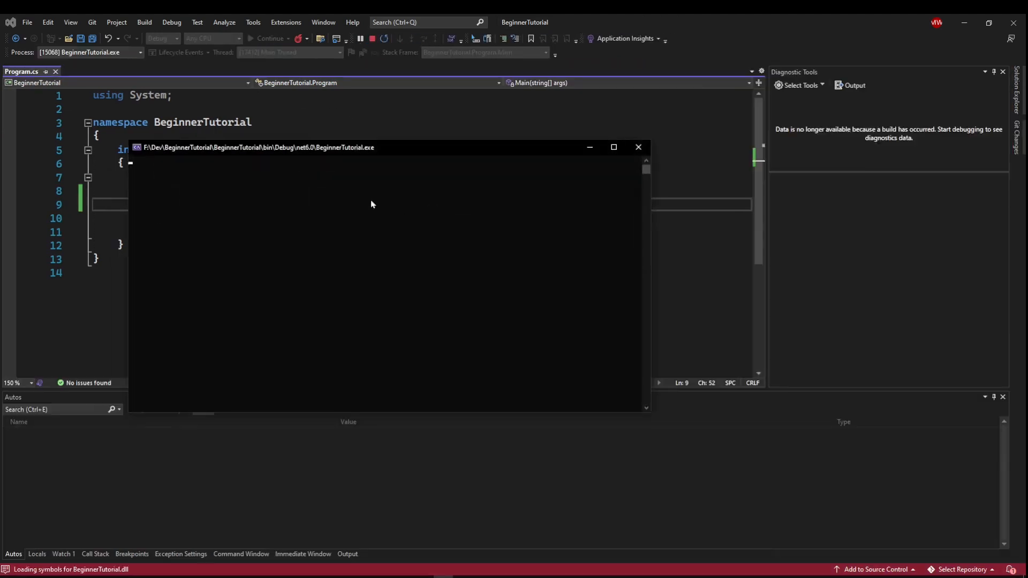
{"action": "type", "text": "Kampa"}
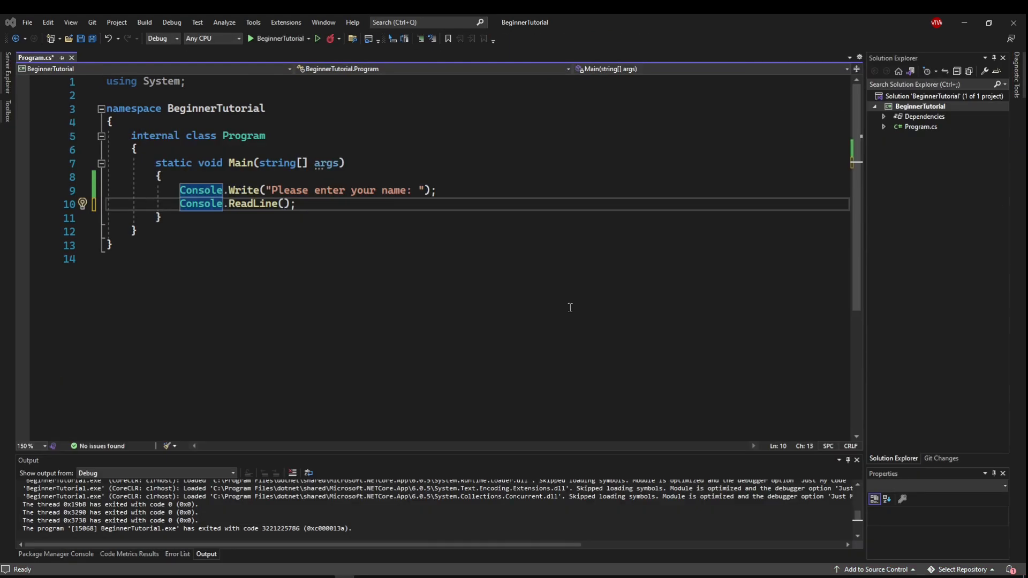
{"action": "mouse_move", "coordinate": [501, 297]}
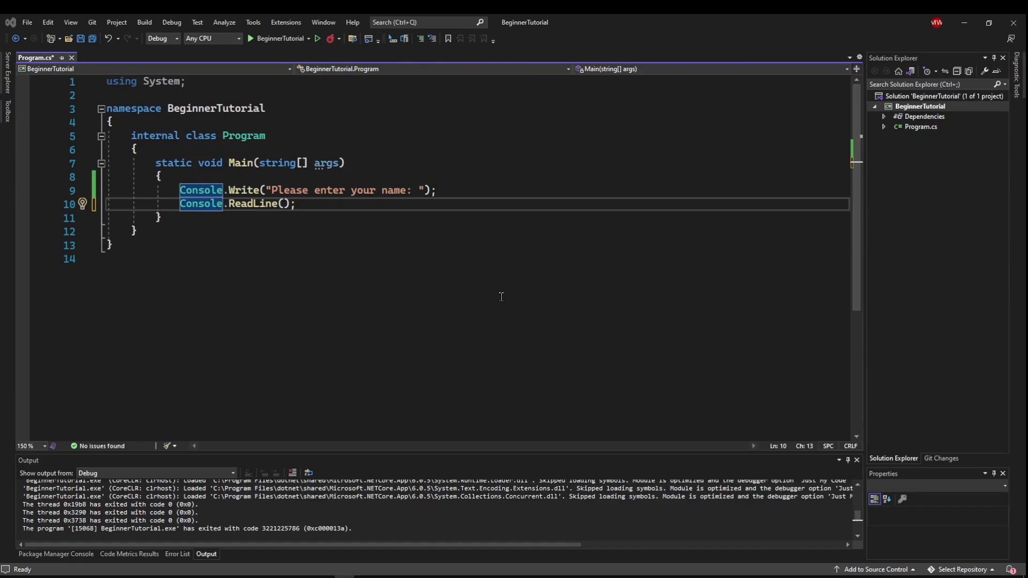
Step: Assign the read line to a variable: string input = Console.ReadLine();
{"action": "left_click", "coordinate": [304, 204]}
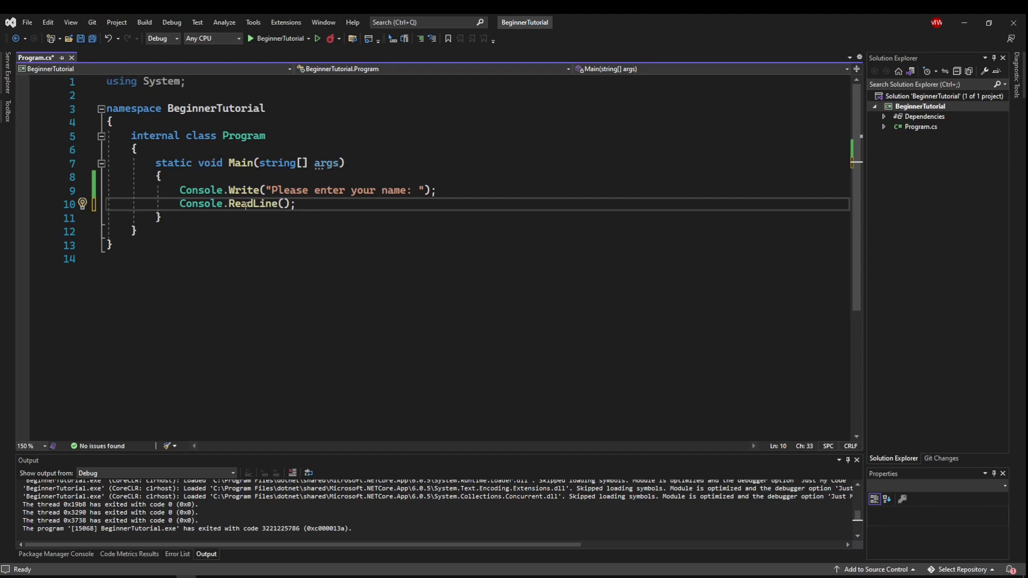
{"action": "mouse_move", "coordinate": [255, 203]}
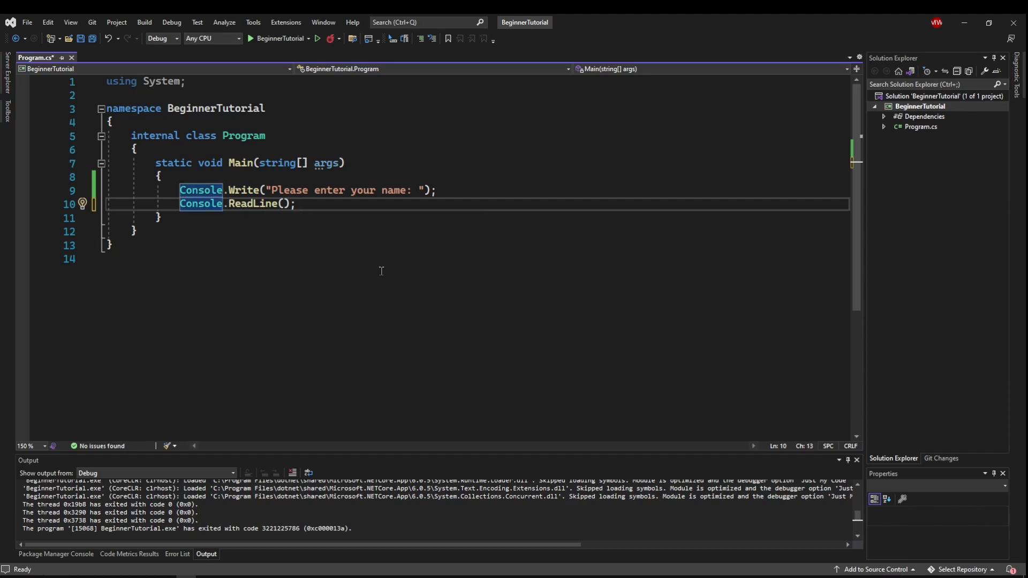
{"action": "type", "text": "string"}
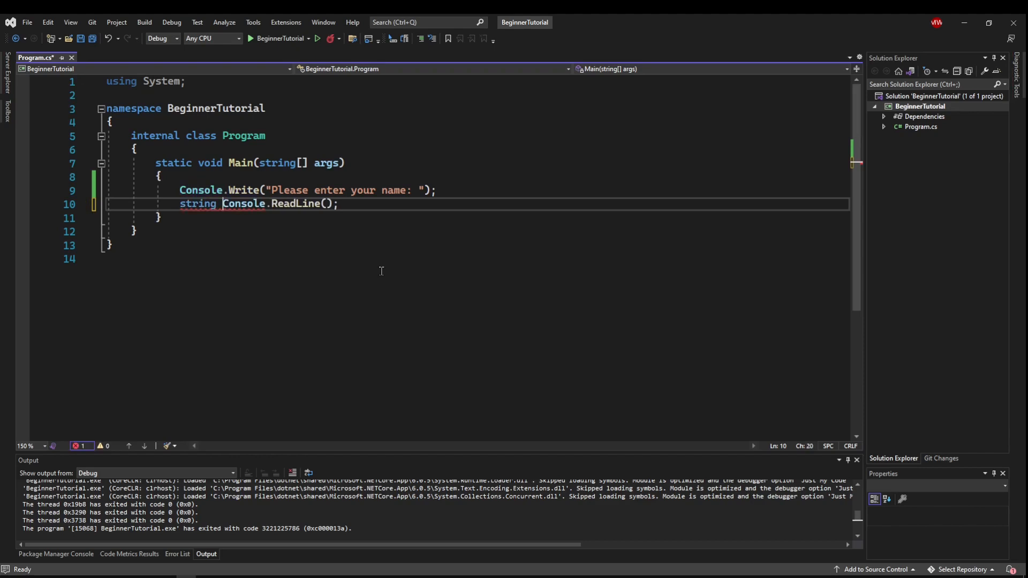
{"action": "type", "text": "input ="}
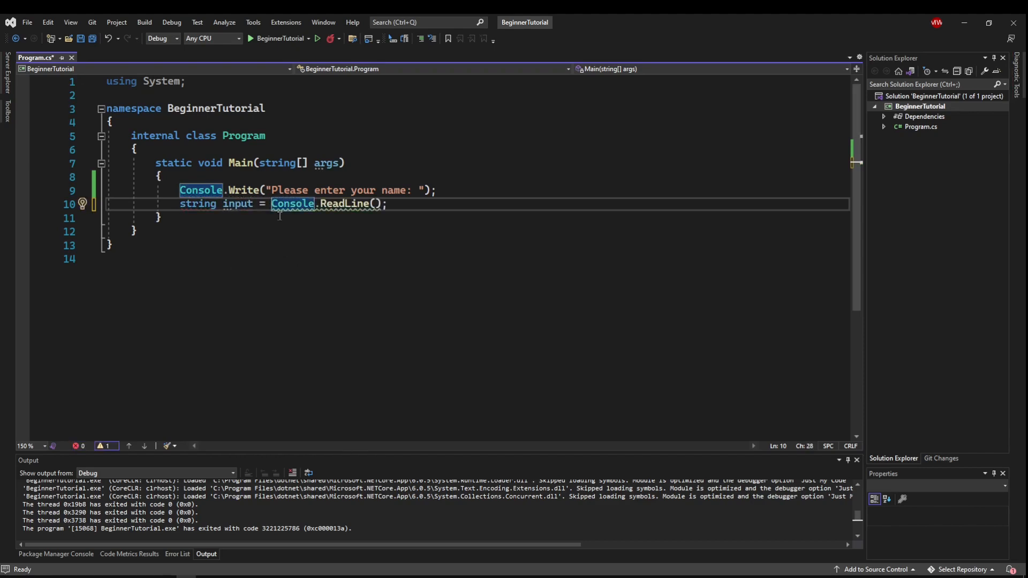
{"action": "mouse_move", "coordinate": [345, 203]}
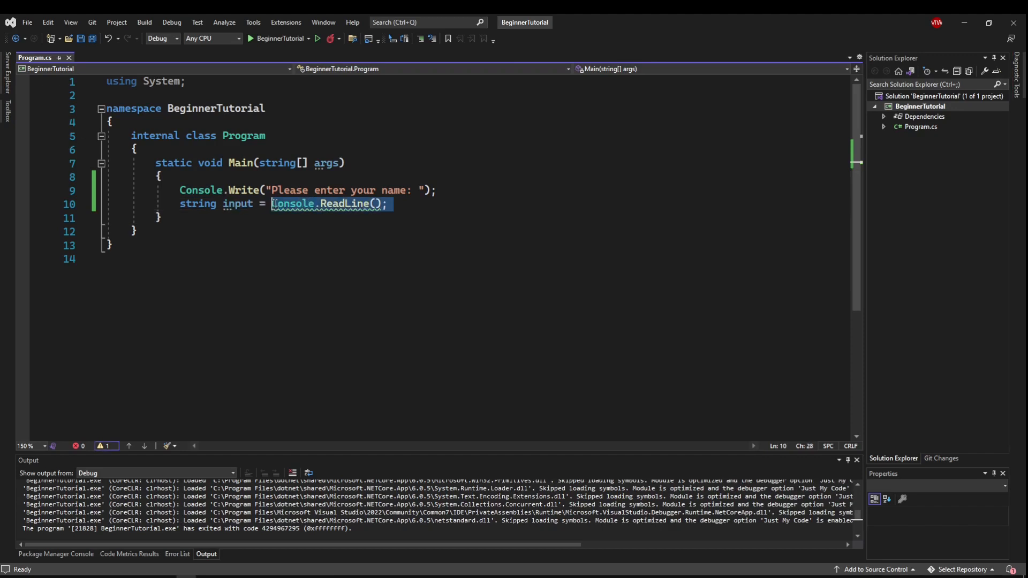
Step: Add Console.WriteLine(input); to echo the name, plus a final Console.ReadLine();
{"action": "left_click", "coordinate": [446, 214]}
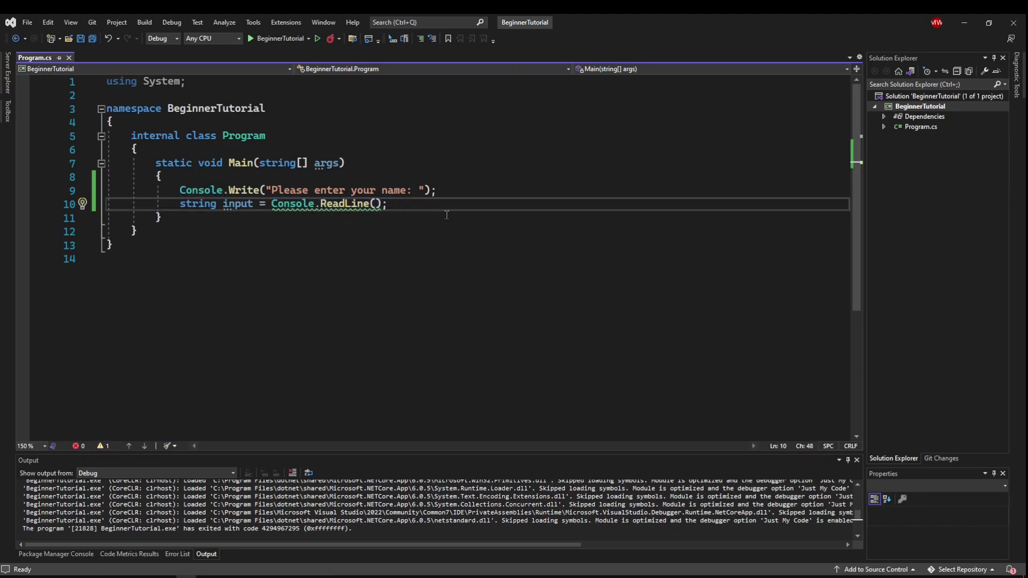
{"action": "type", "text": "Console.ReadLine();"}
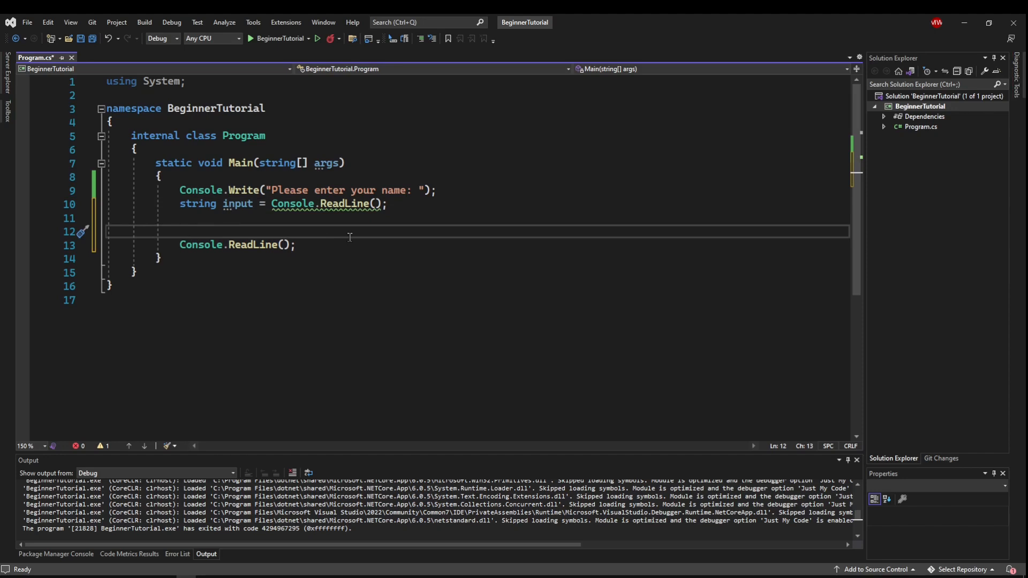
{"action": "left_click", "coordinate": [940, 458]}
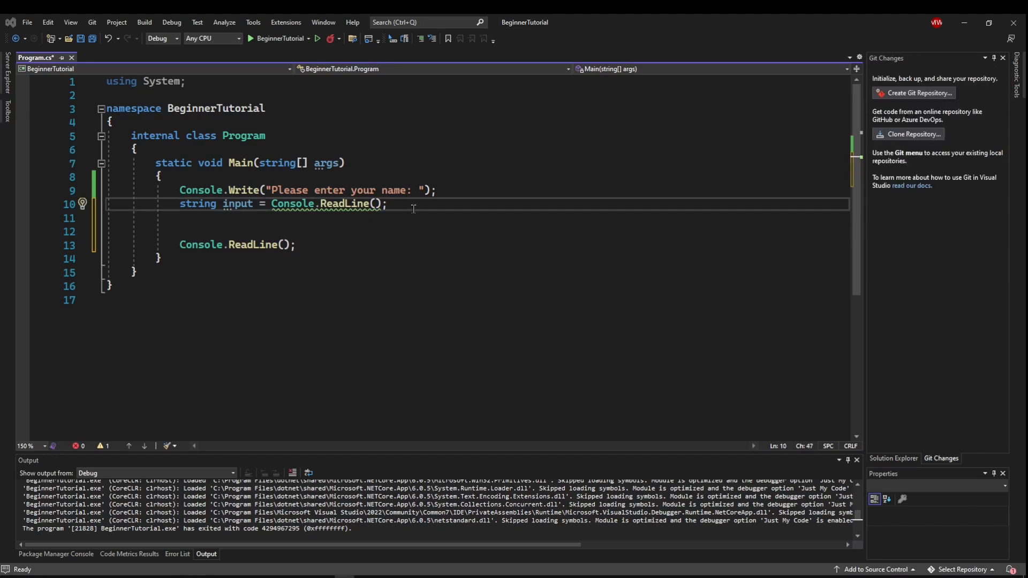
{"action": "type", "text": "Console.WriteLine(input);"}
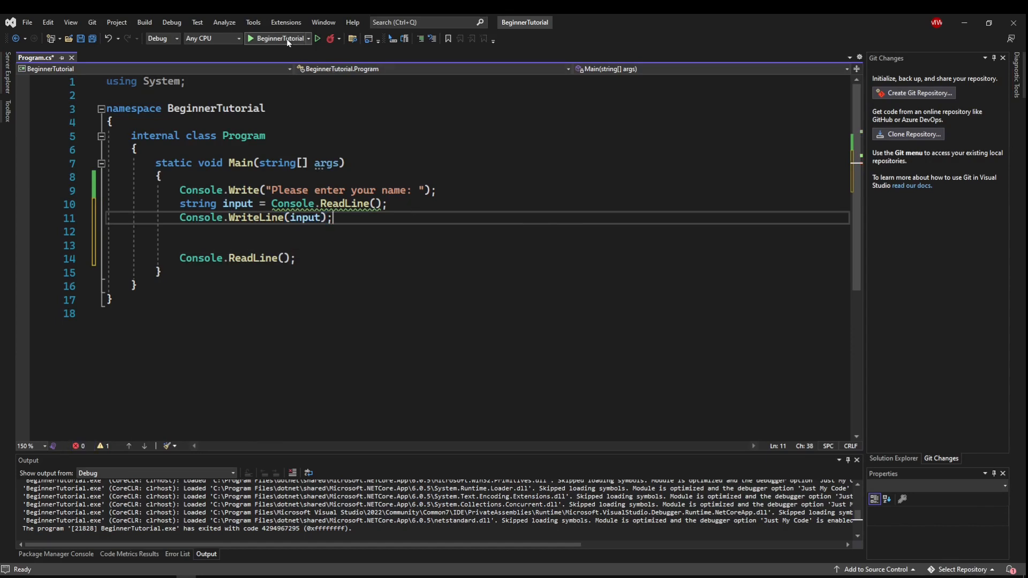
Step: Run the program to check the echoed name, then close its console window
{"action": "left_click", "coordinate": [253, 39]}
{"action": "type", "text": "Kampa"}
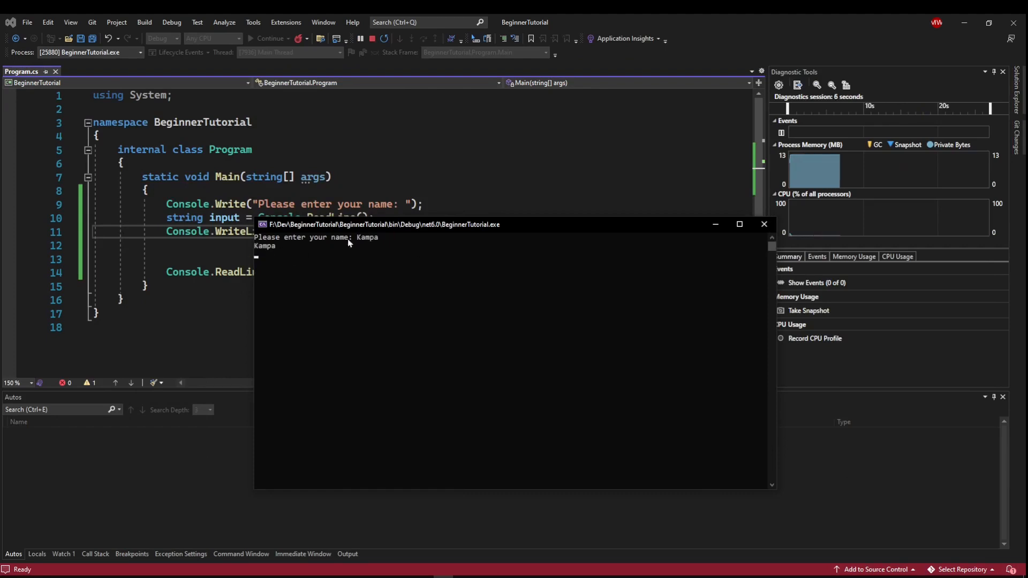
{"action": "mouse_move", "coordinate": [765, 224]}
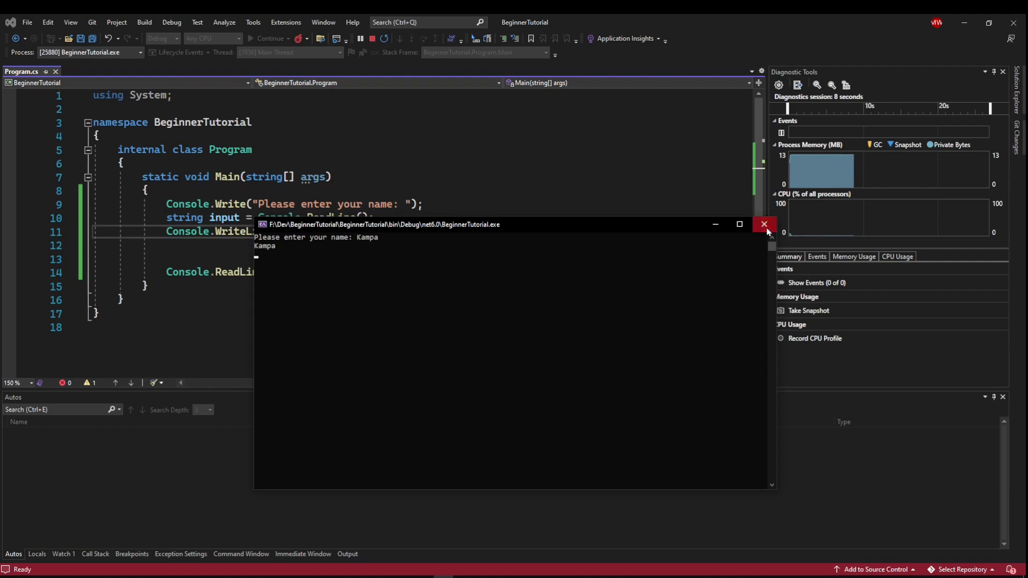
{"action": "left_click", "coordinate": [765, 224]}
{"action": "type", "text": "first "}
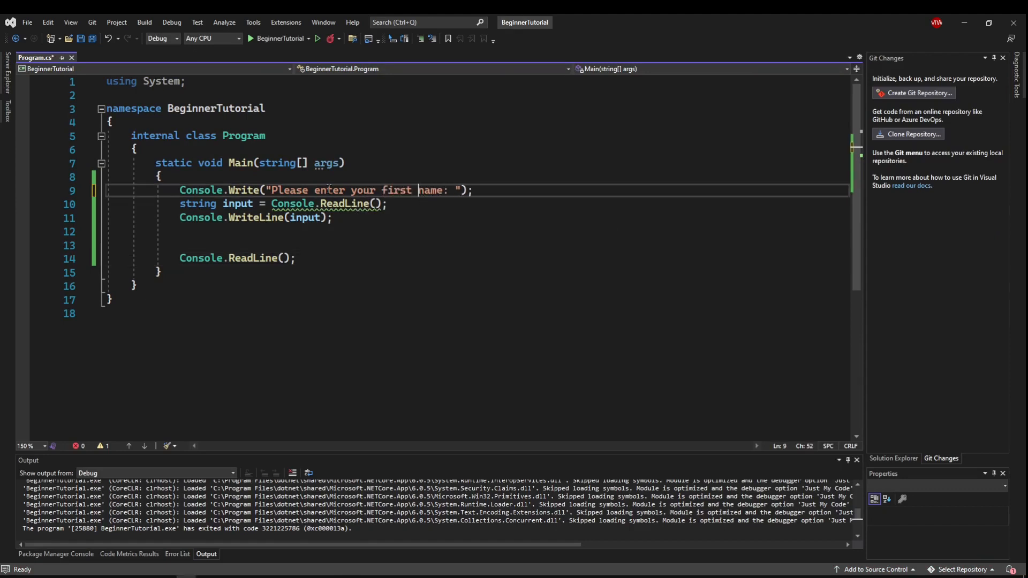
Step: Rename input to firstName and add a second prompt pair reading lastName
{"action": "double_click", "coordinate": [238, 203]}
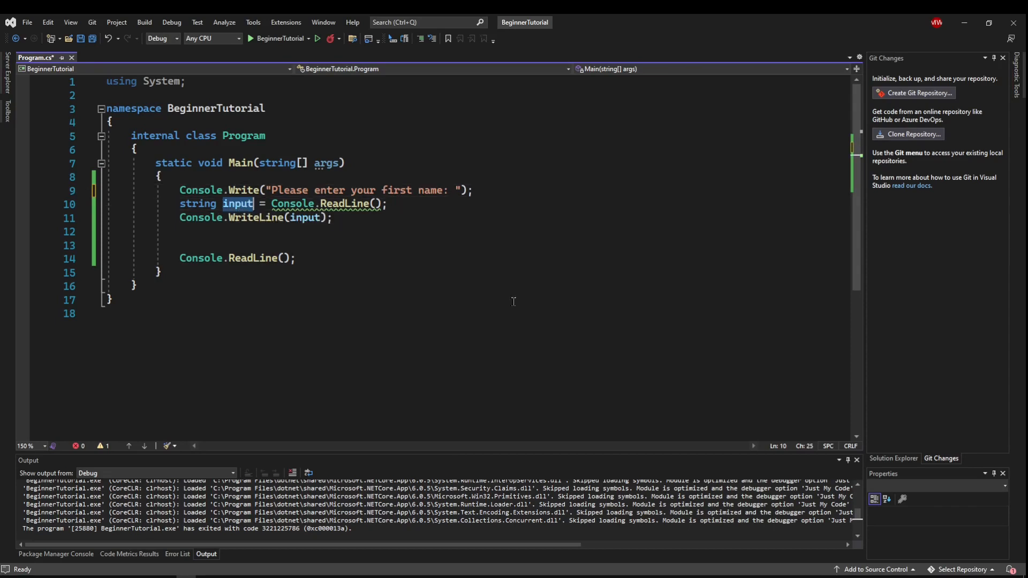
{"action": "type", "text": "firstName"}
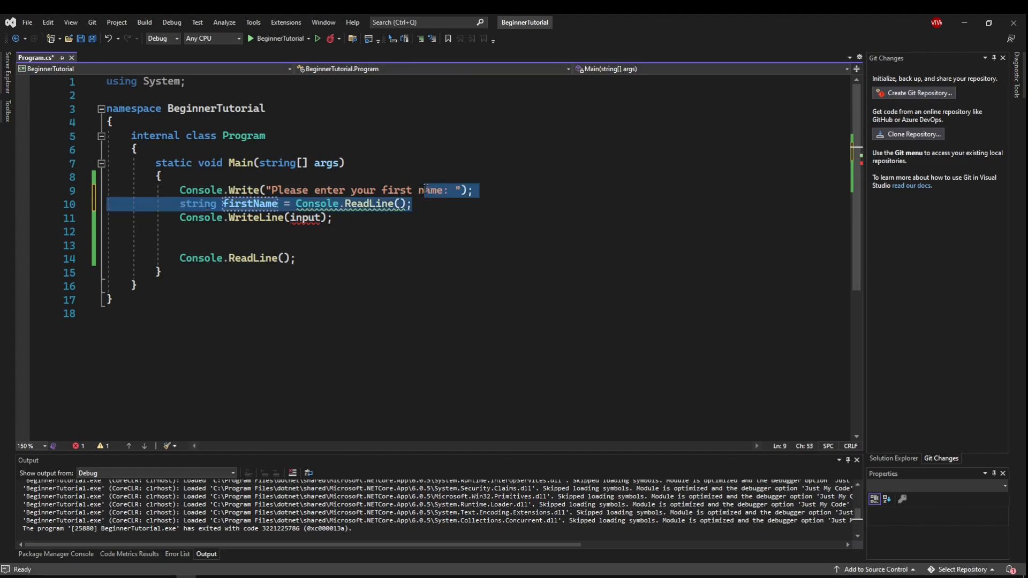
{"action": "left_click", "coordinate": [414, 204]}
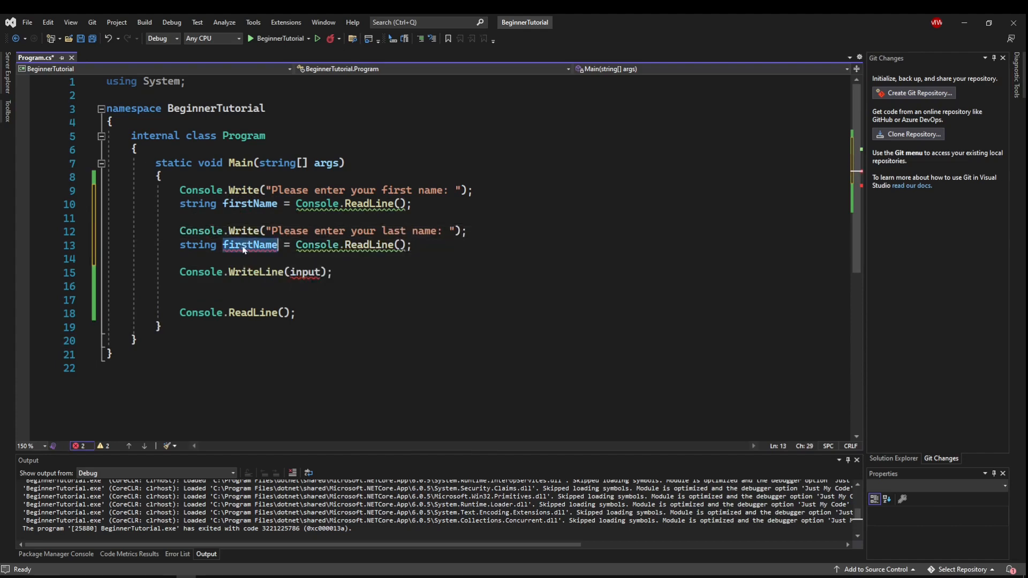
{"action": "type", "text": "last"}
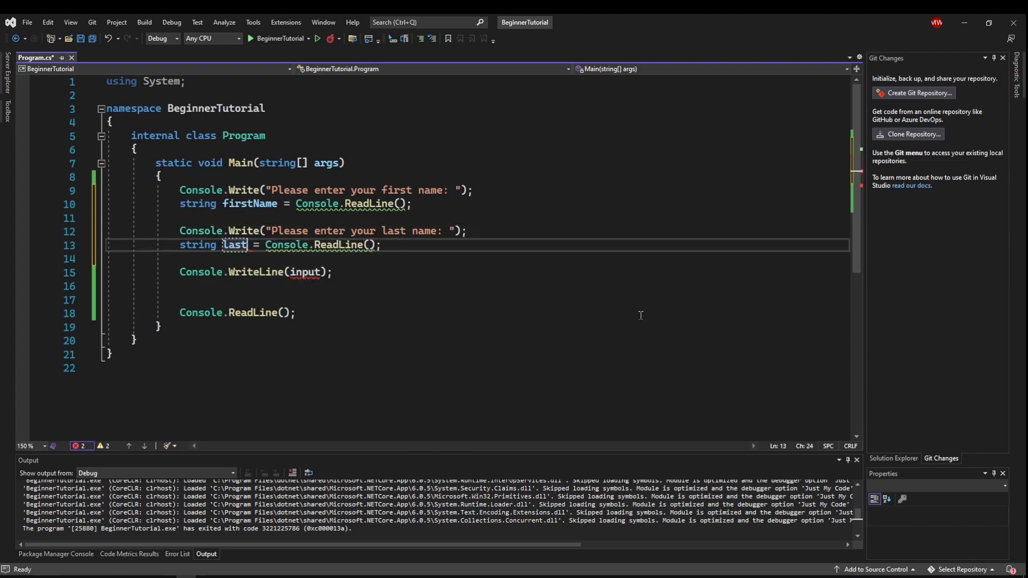
{"action": "type", "text": "Name"}
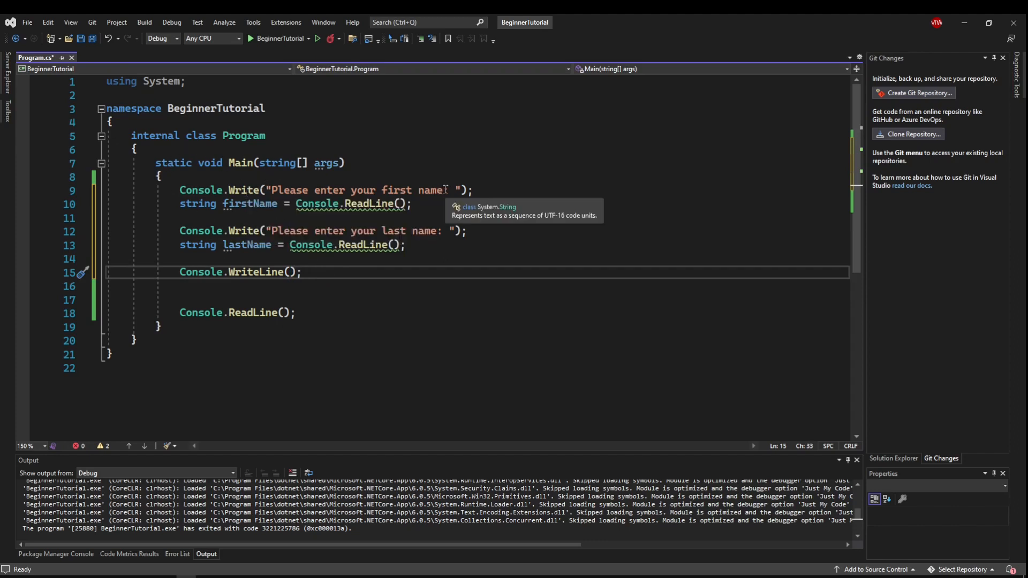
{"action": "mouse_move", "coordinate": [619, 197]}
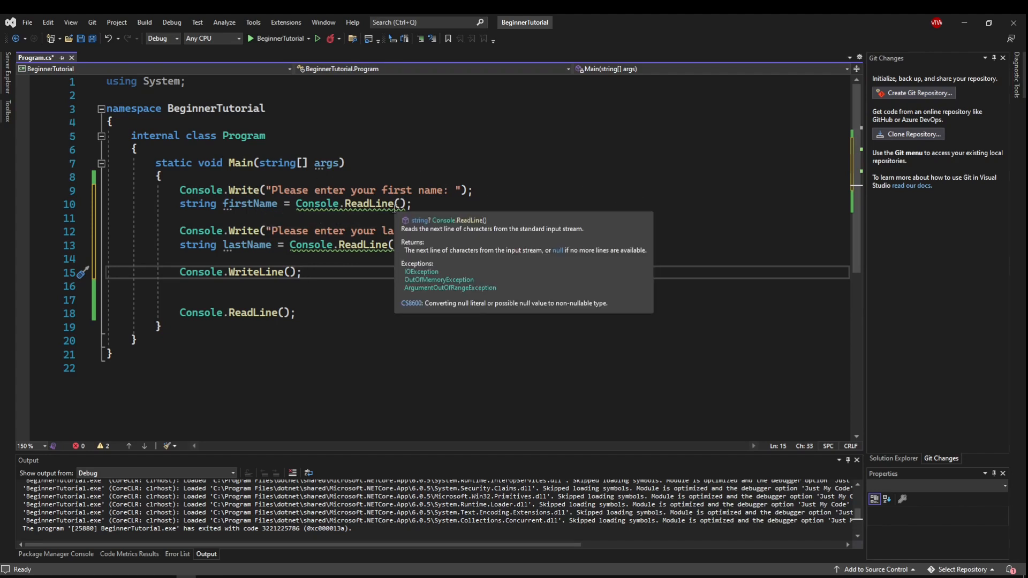
{"action": "mouse_move", "coordinate": [473, 180]}
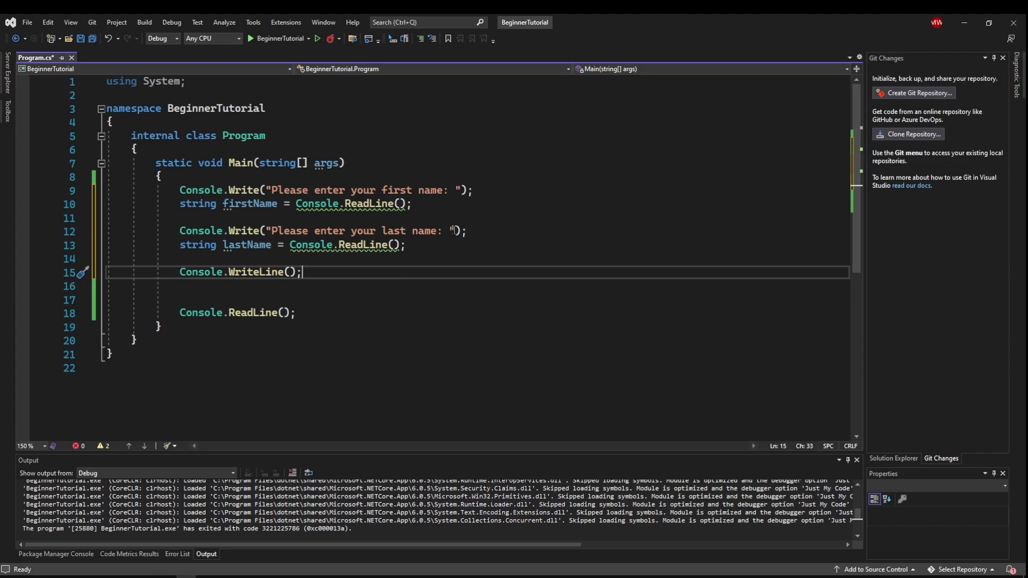
{"action": "mouse_move", "coordinate": [457, 258]}
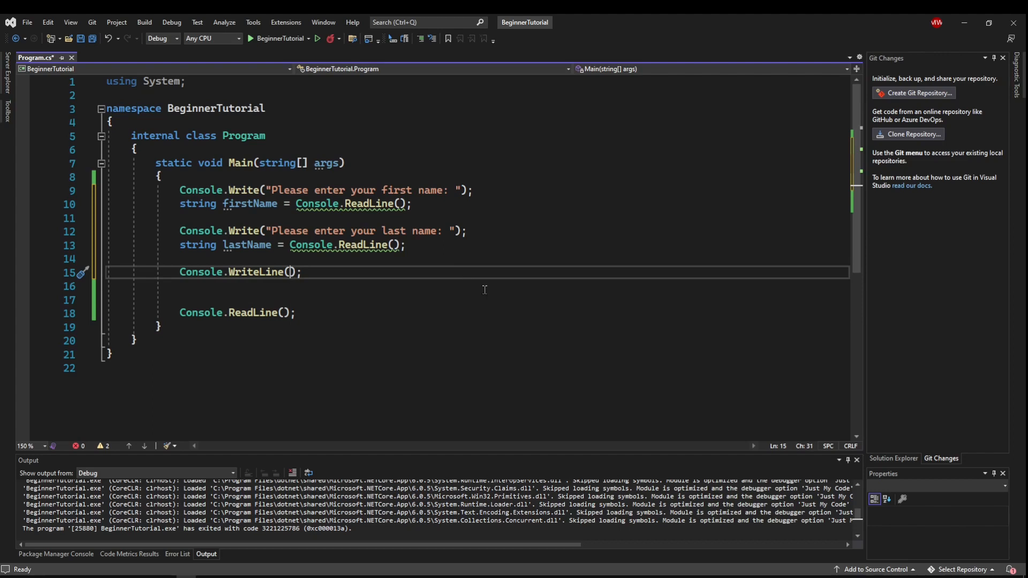
{"action": "mouse_move", "coordinate": [469, 290]}
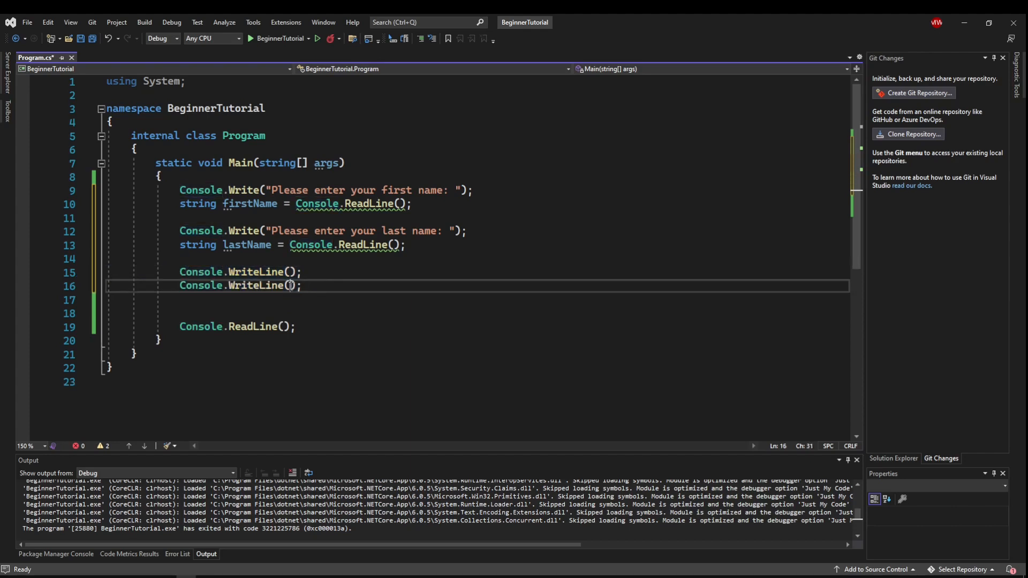
Step: Write the message "Your name is: " + firstName in the WriteLine call
{"action": "type", "text": "\"\""}
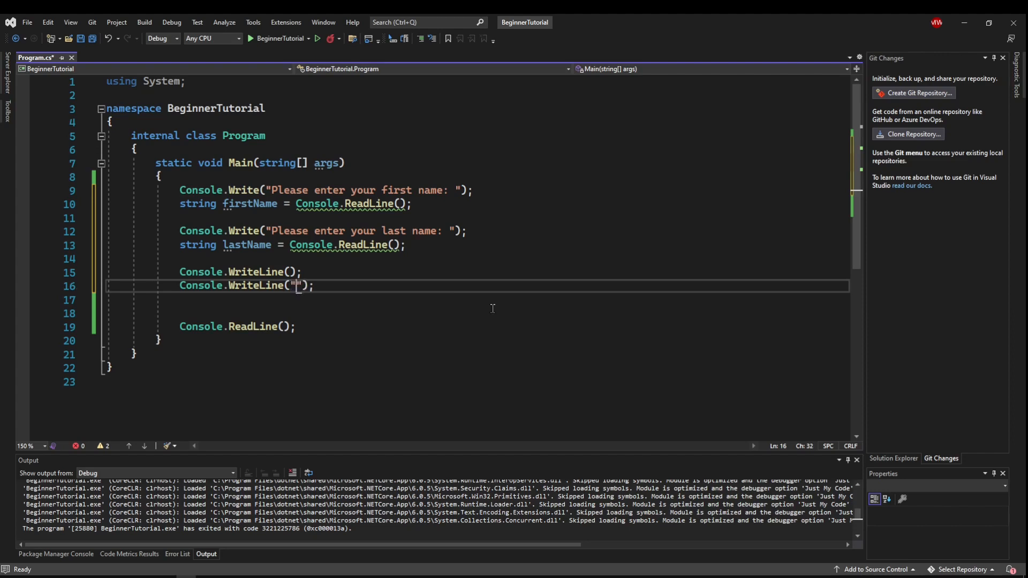
{"action": "type", "text": "Your name is:"}
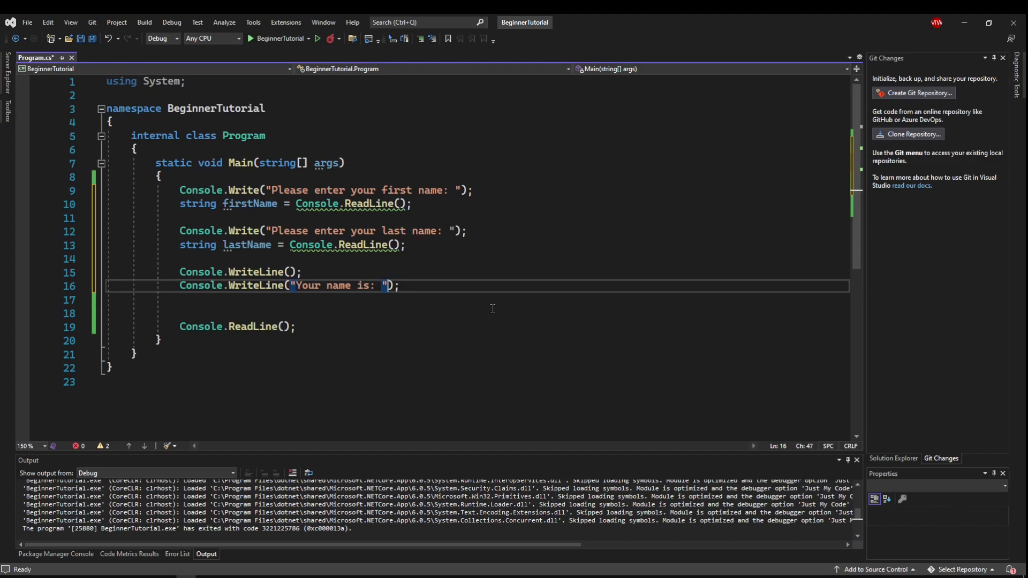
{"action": "type", "text": "\" \""}
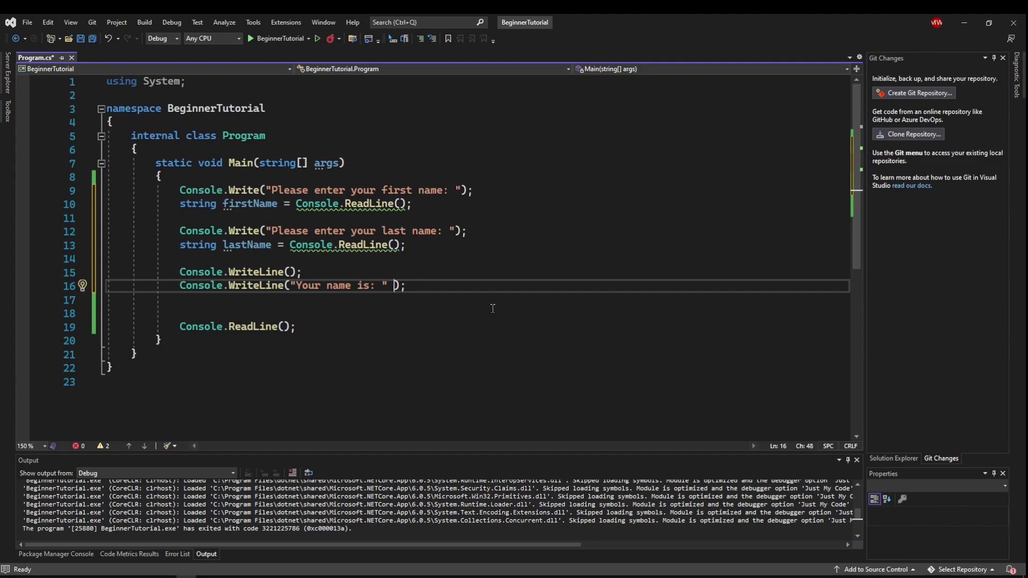
{"action": "type", "text": "+"}
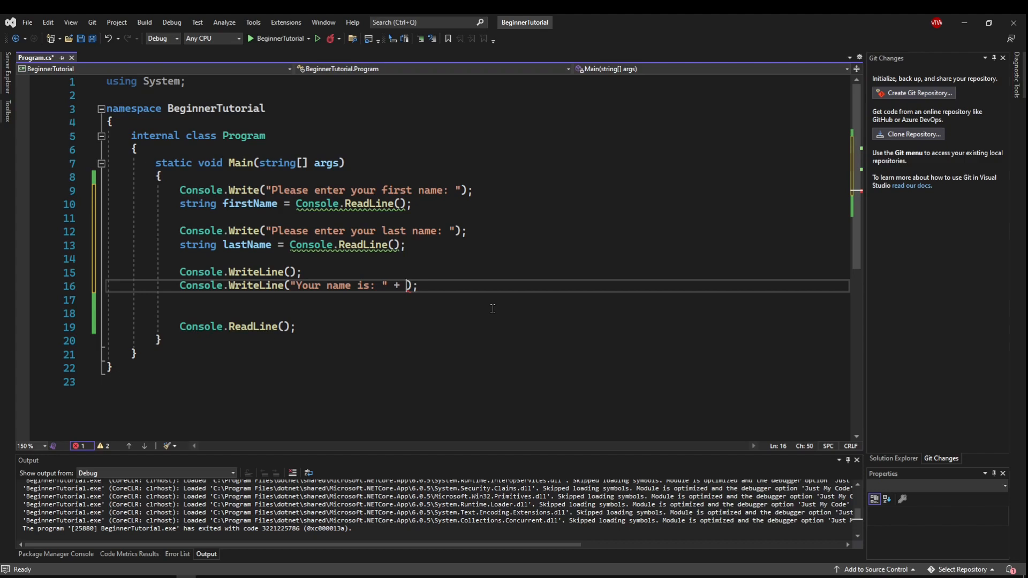
{"action": "type", "text": "firstN"}
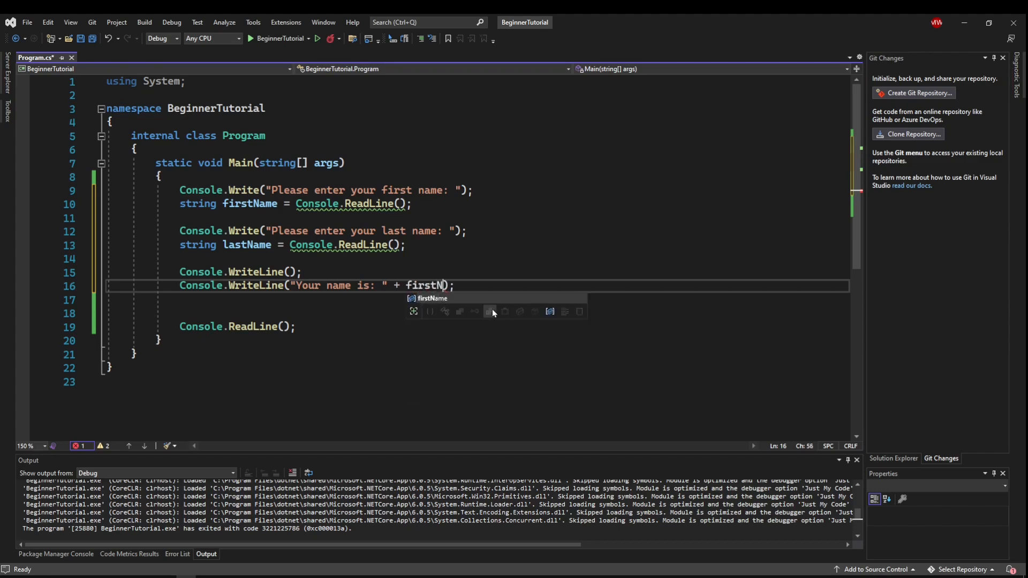
{"action": "key", "text": "Tab"}
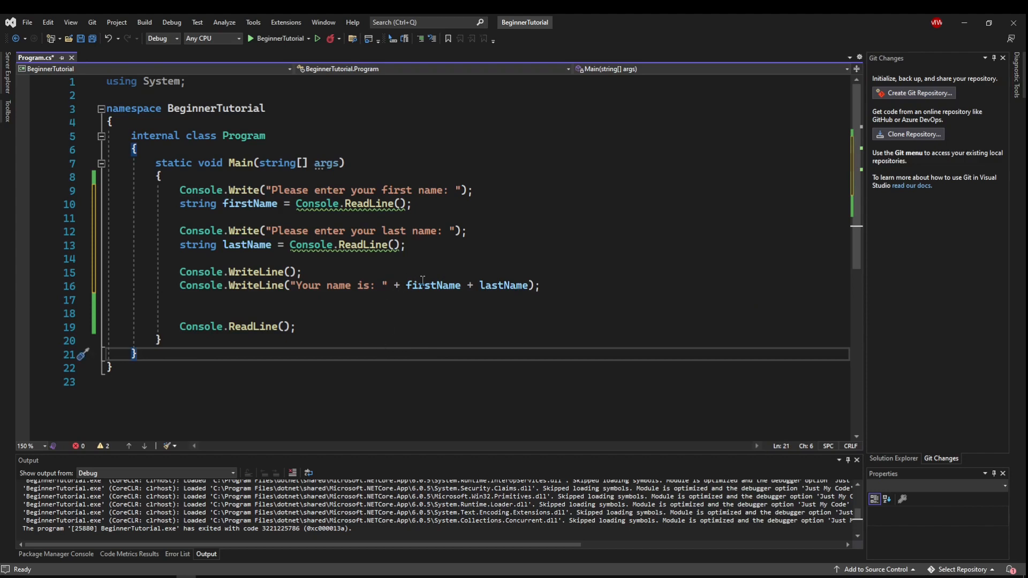
{"action": "mouse_move", "coordinate": [501, 285]}
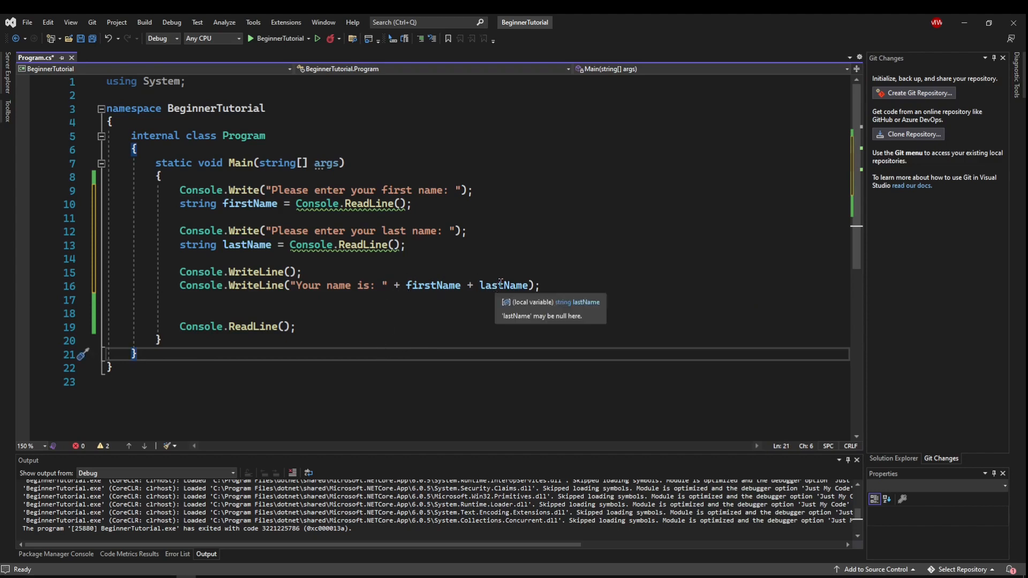
{"action": "mouse_move", "coordinate": [443, 285]}
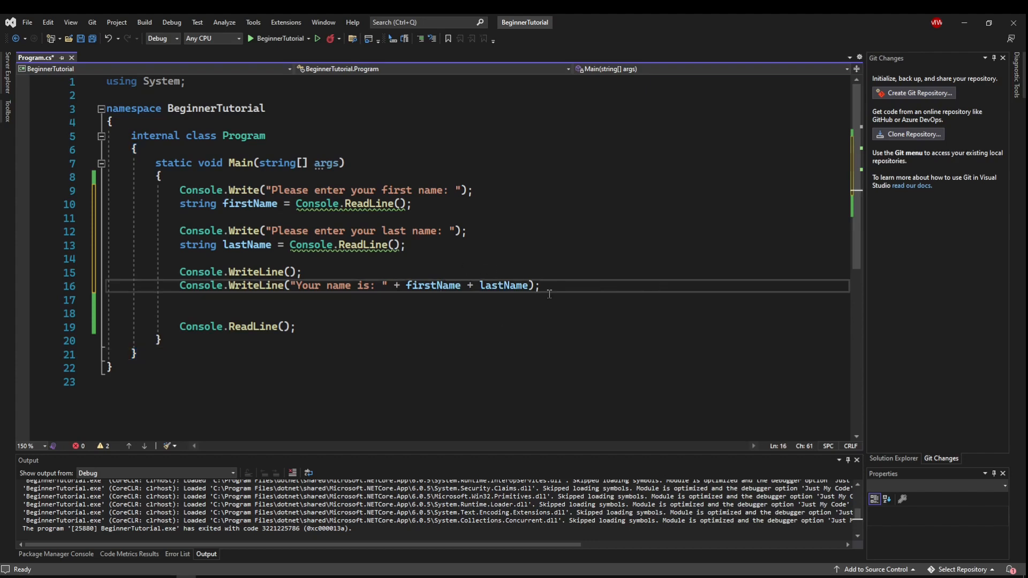
Step: Extend the message with a space, lastName and a closing period
{"action": "type", "text": "+ \" \" +"}
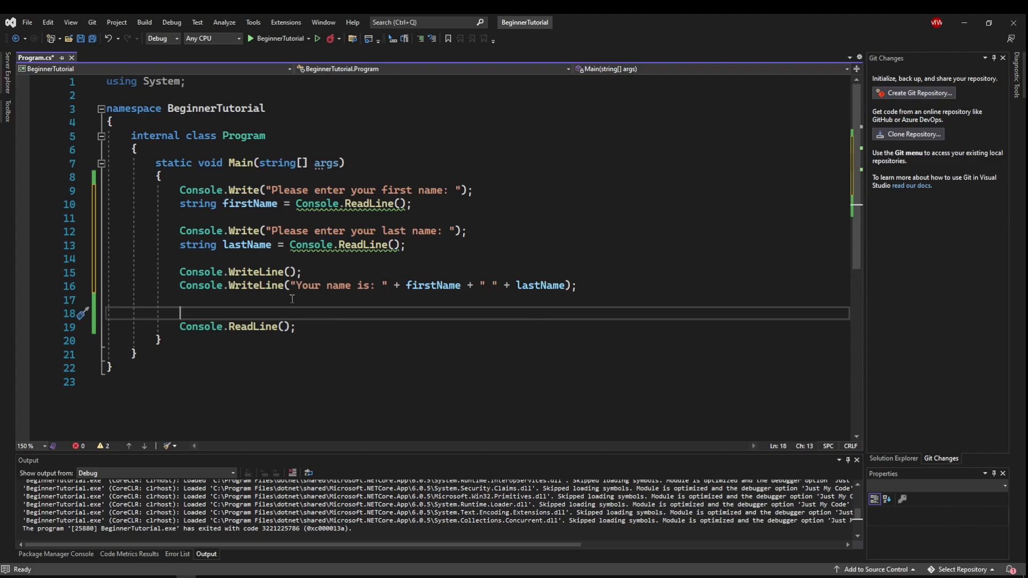
{"action": "mouse_move", "coordinate": [366, 285]}
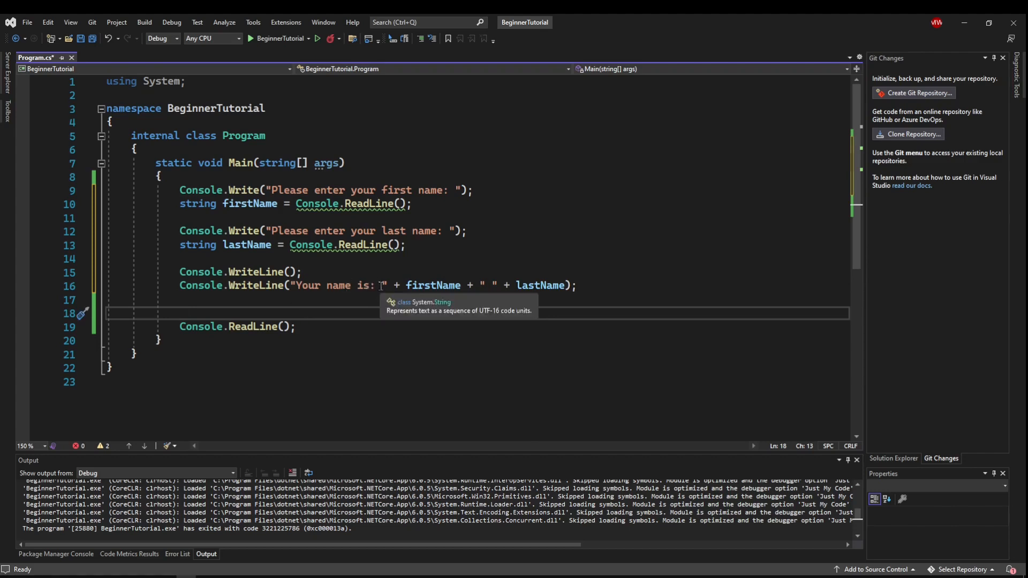
{"action": "mouse_move", "coordinate": [432, 285]}
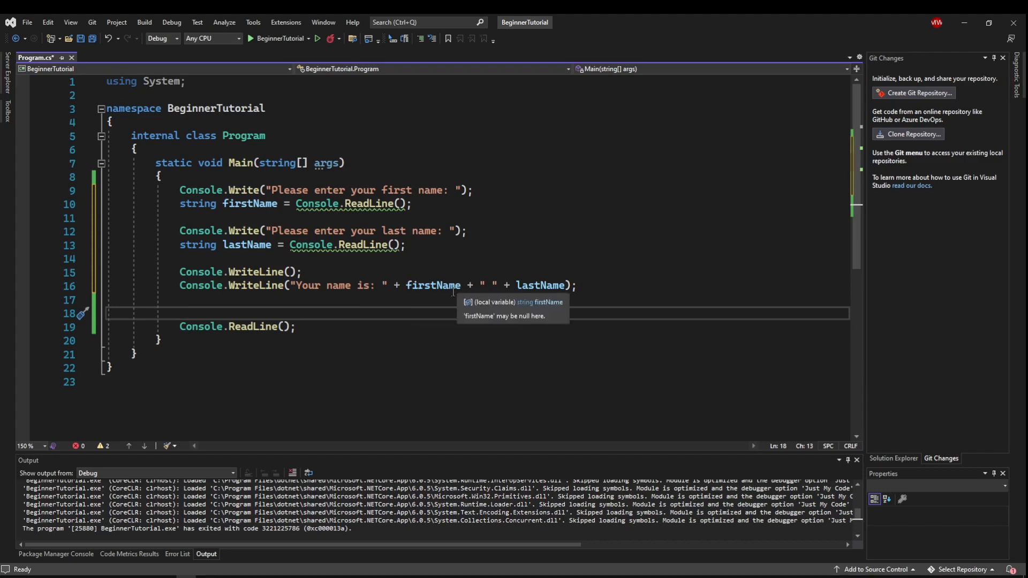
{"action": "mouse_move", "coordinate": [484, 261]}
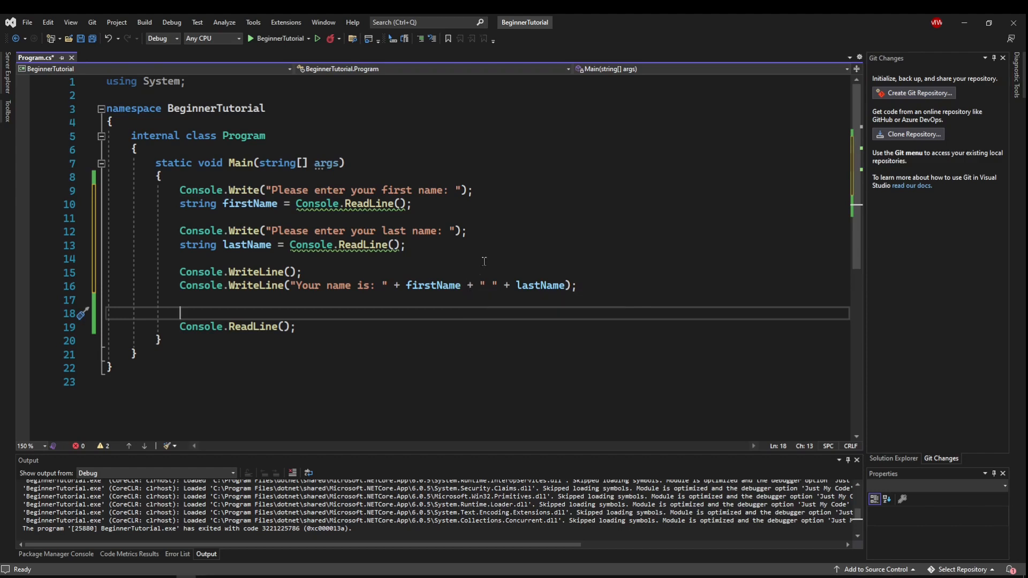
{"action": "mouse_move", "coordinate": [505, 266]}
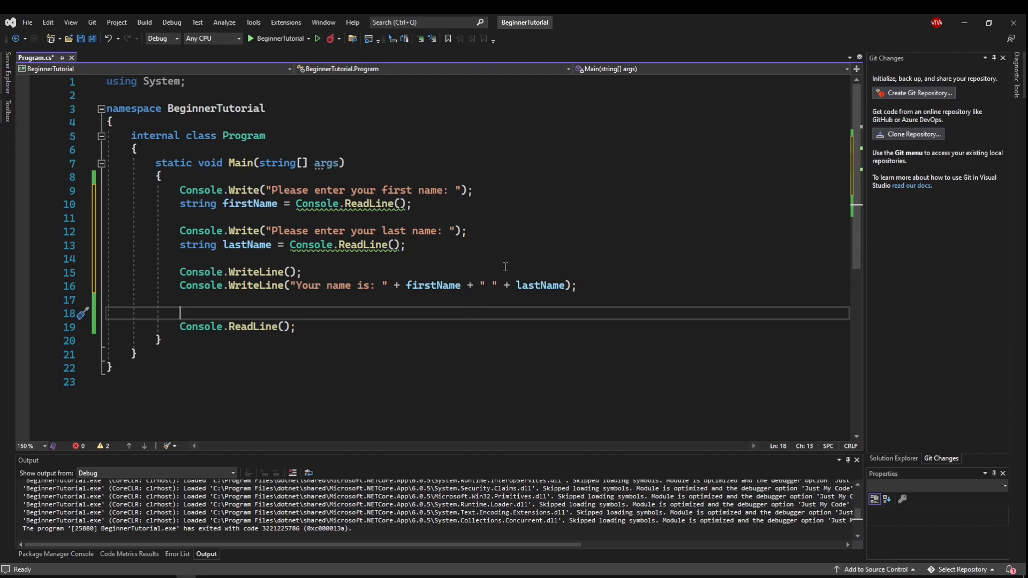
{"action": "mouse_move", "coordinate": [540, 285]}
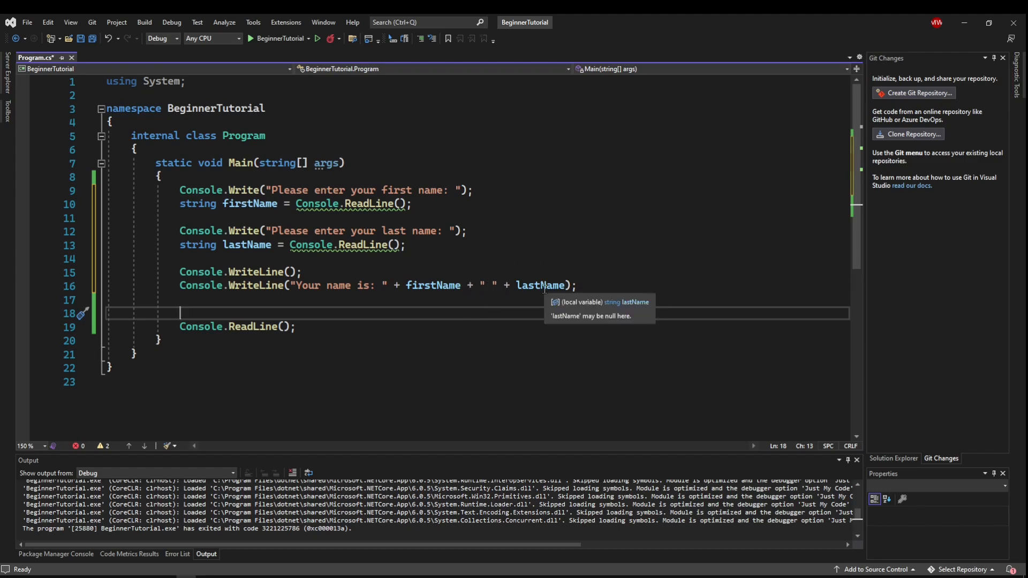
{"action": "mouse_move", "coordinate": [563, 271]}
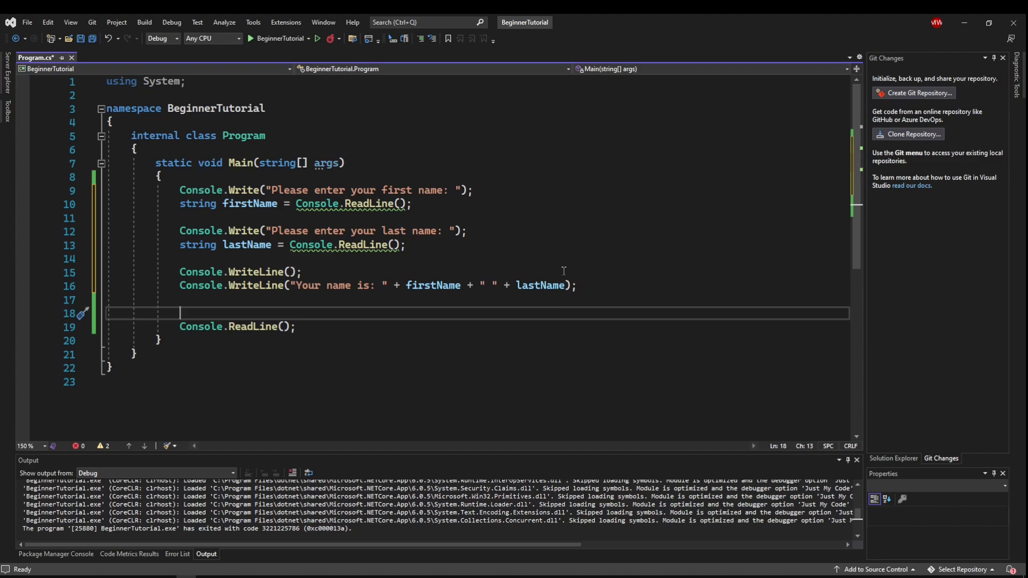
{"action": "double_click", "coordinate": [539, 285]}
{"action": "type", "text": " + \".\""}
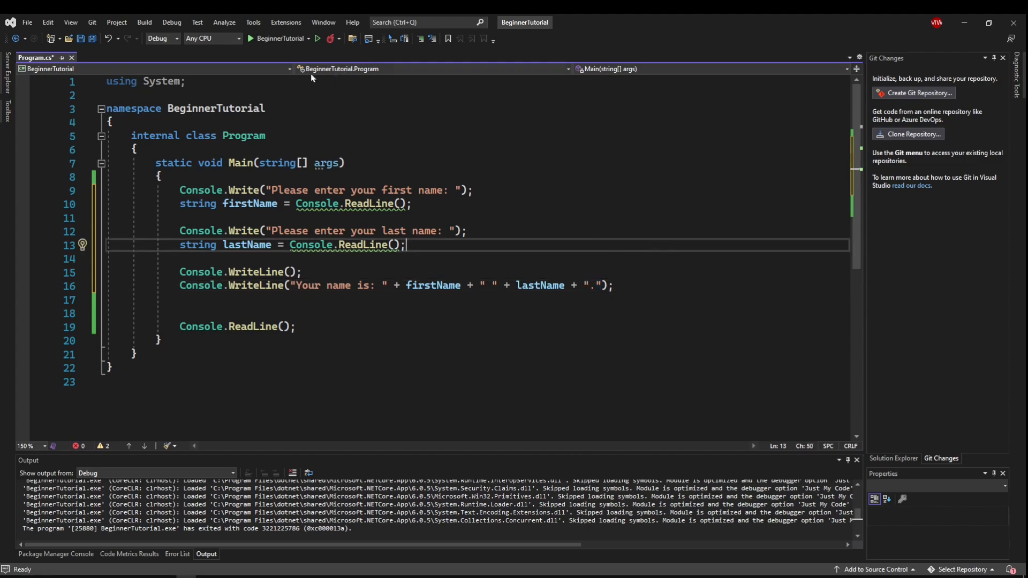
{"action": "left_click", "coordinate": [248, 39]}
{"action": "type", "text": "Kampa"}
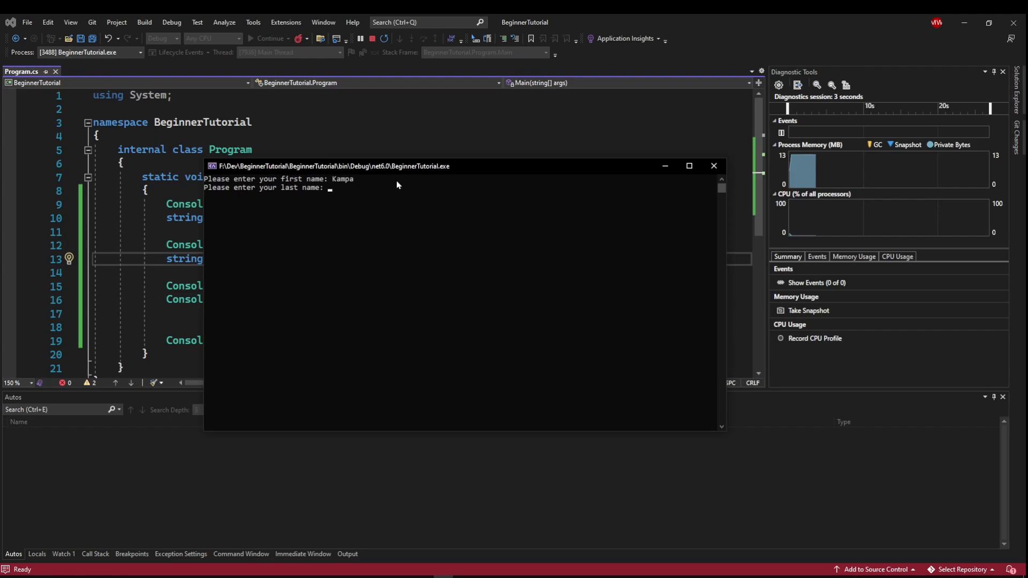
{"action": "type", "text": "Plays"}
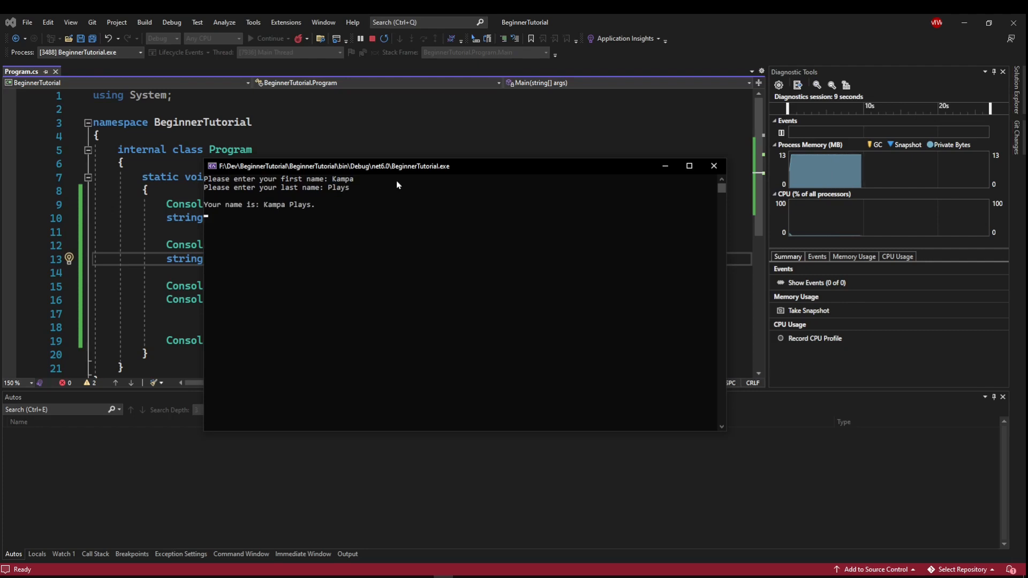
{"action": "mouse_move", "coordinate": [713, 166]}
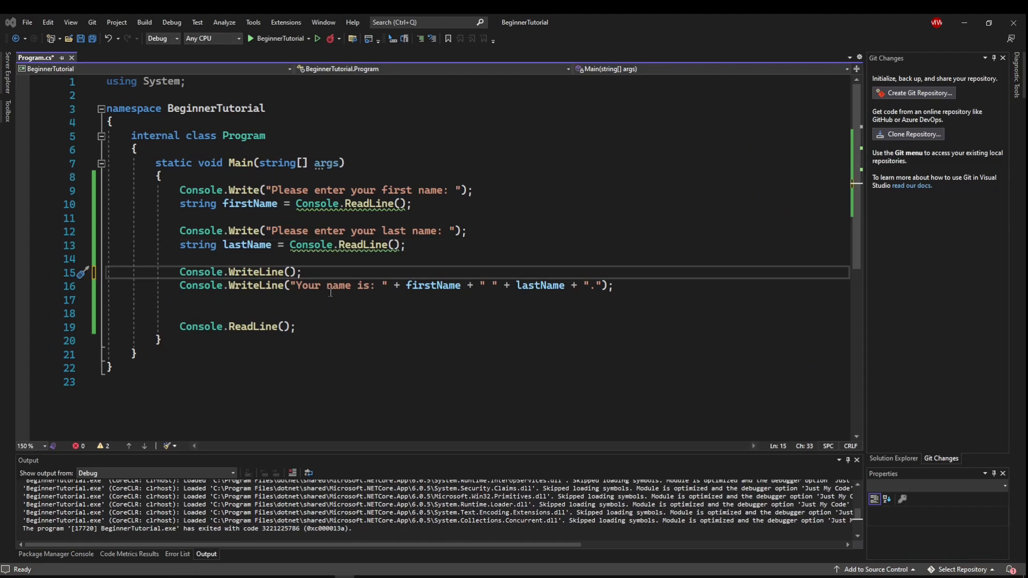
Step: Add Console.ForegroundColor = ConsoleColor.Green; above the name message
{"action": "key", "text": "Enter"}
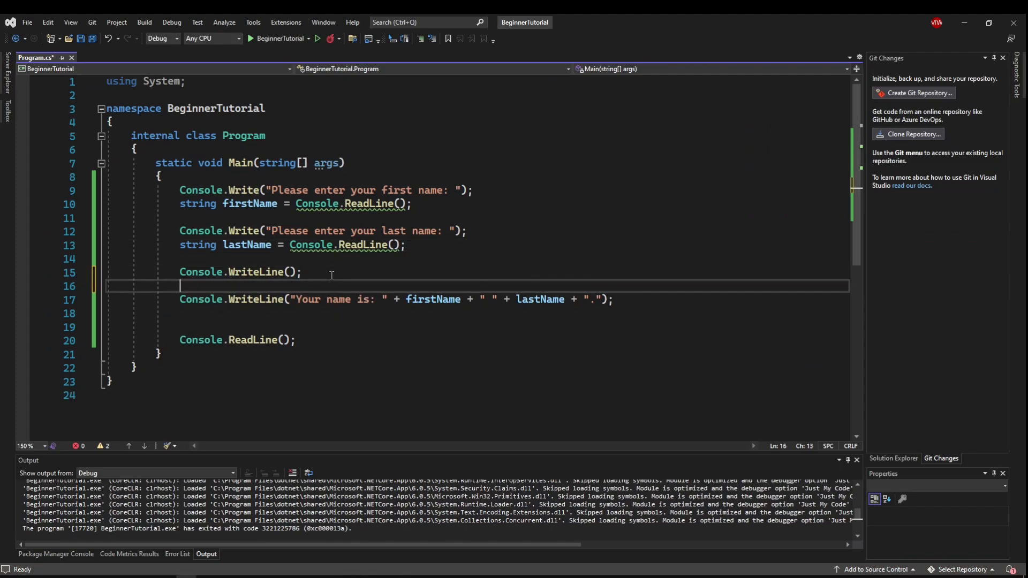
{"action": "type", "text": "Console."}
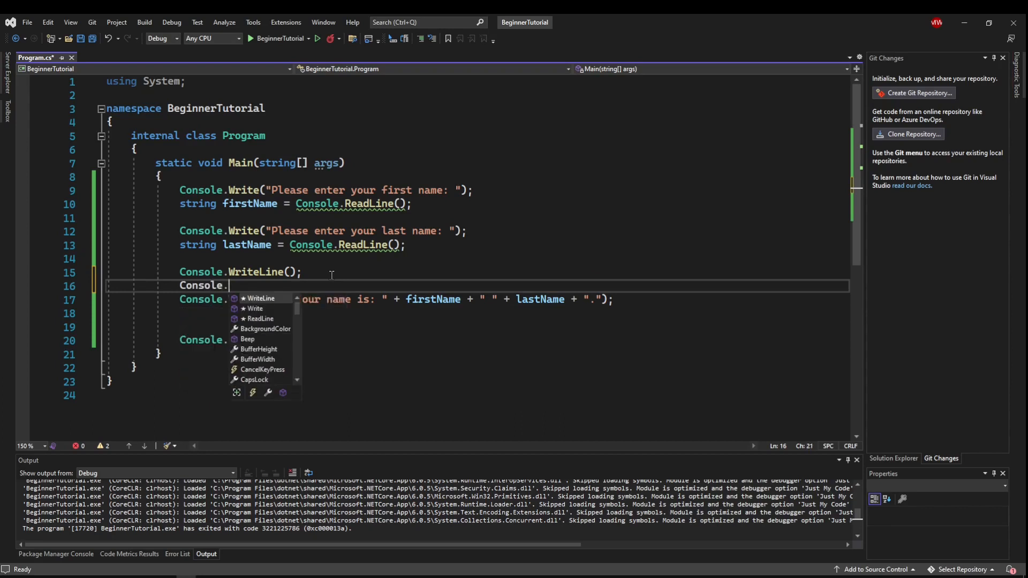
{"action": "type", "text": "ForegroundColor = ConsoleColor.Red;"}
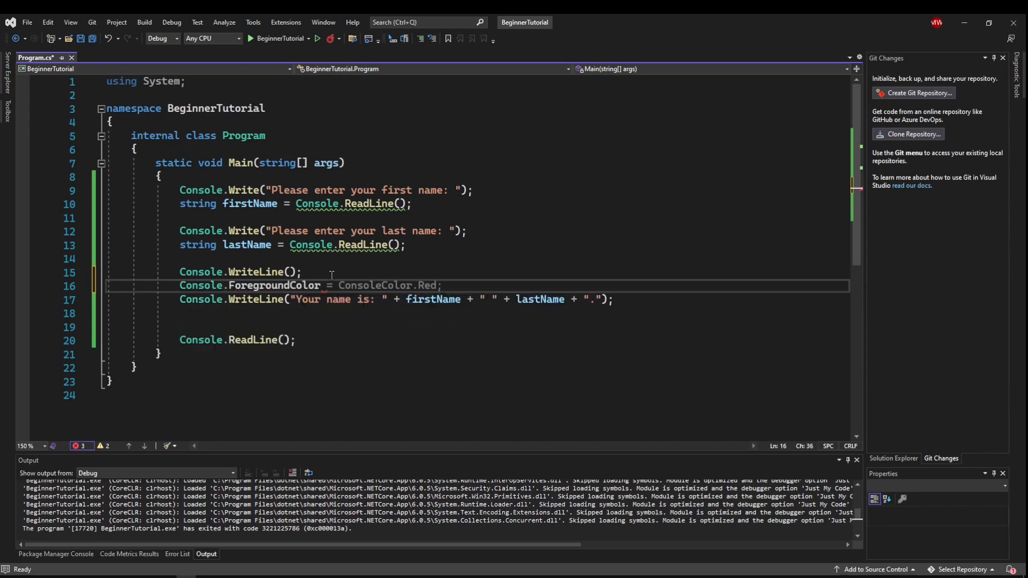
{"action": "type", "text": "ConsoleColor."}
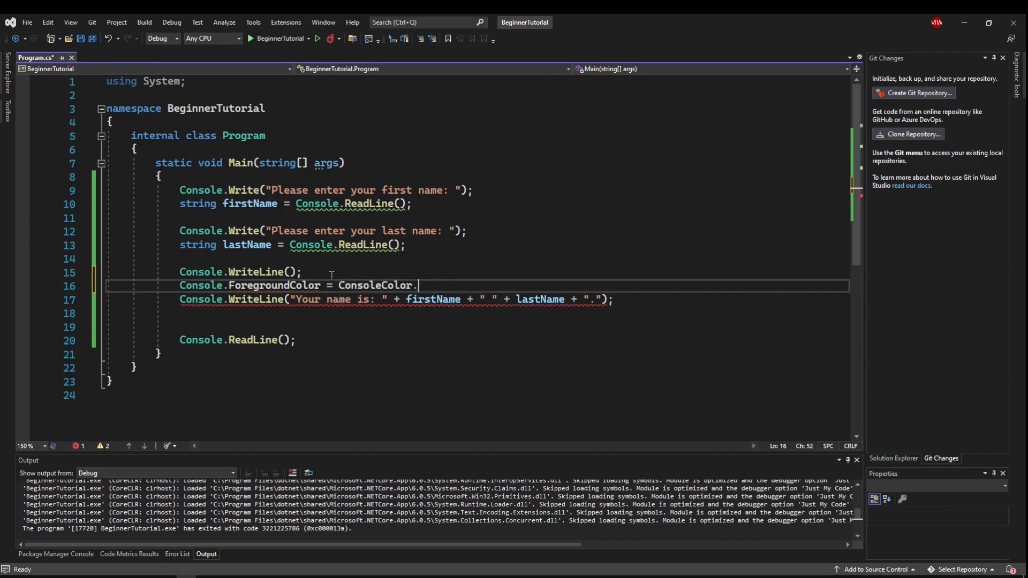
{"action": "type", "text": "Green;"}
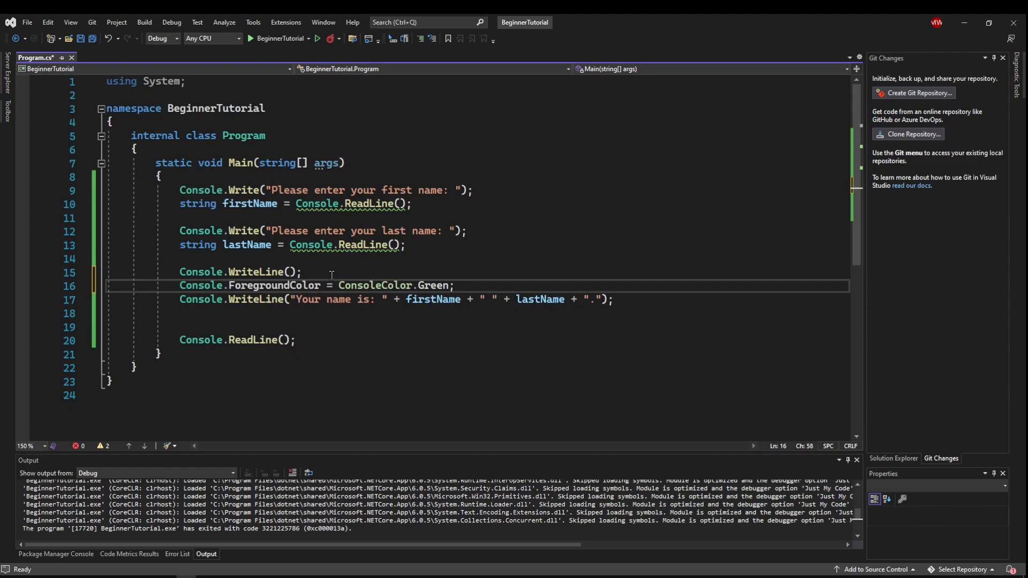
Step: Add a // comment explaining that the foreground color is the text color, set to green
{"action": "left_click", "coordinate": [306, 272]}
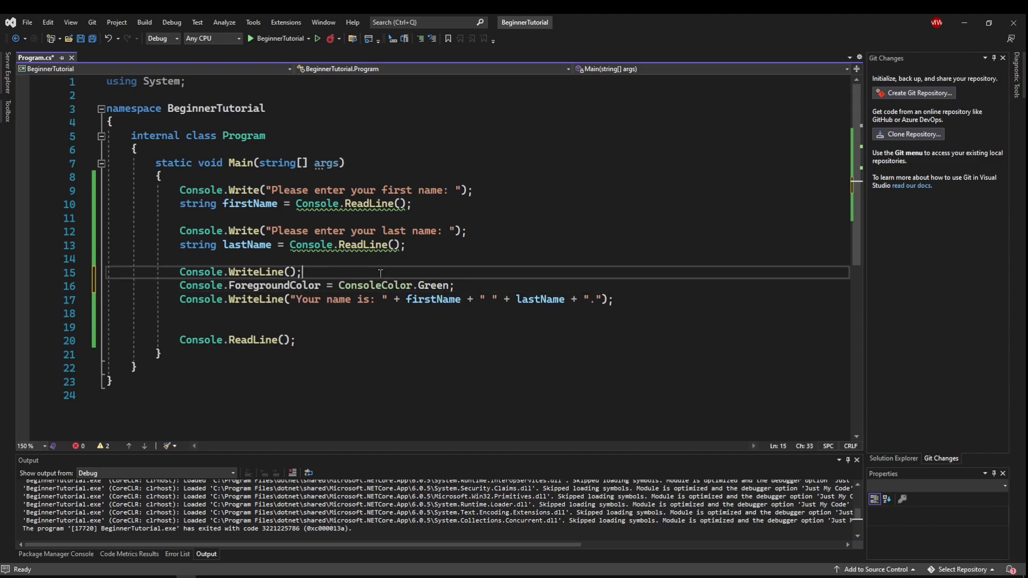
{"action": "type", "text": "//hey,"}
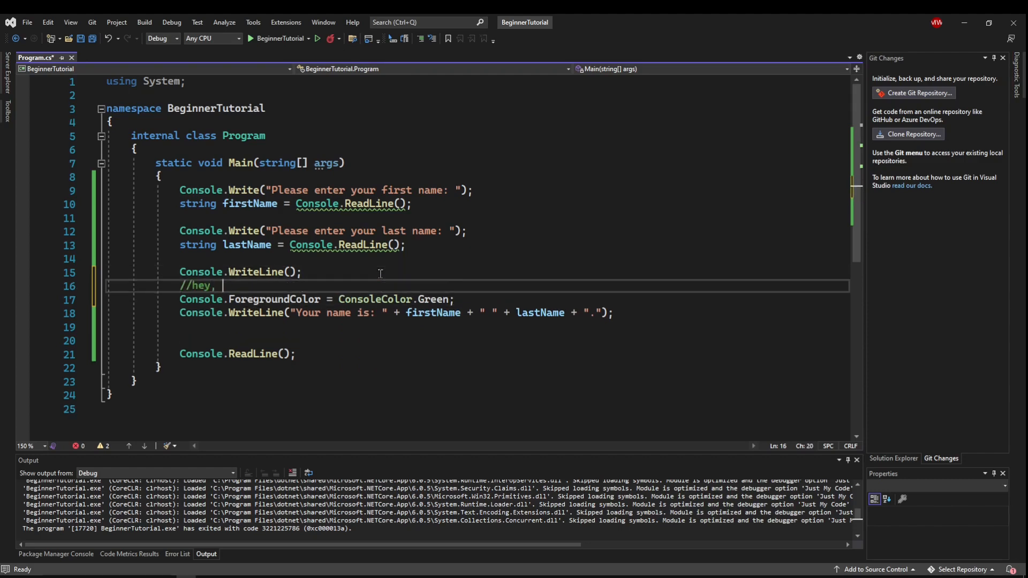
{"action": "type", "text": "set the foreground color (which is"}
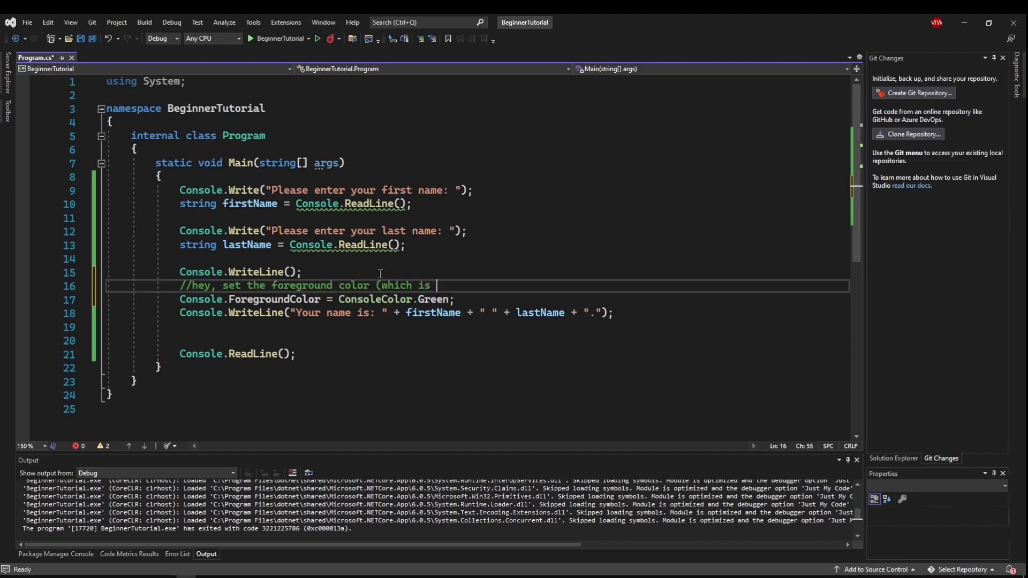
{"action": "type", "text": "the text color)"}
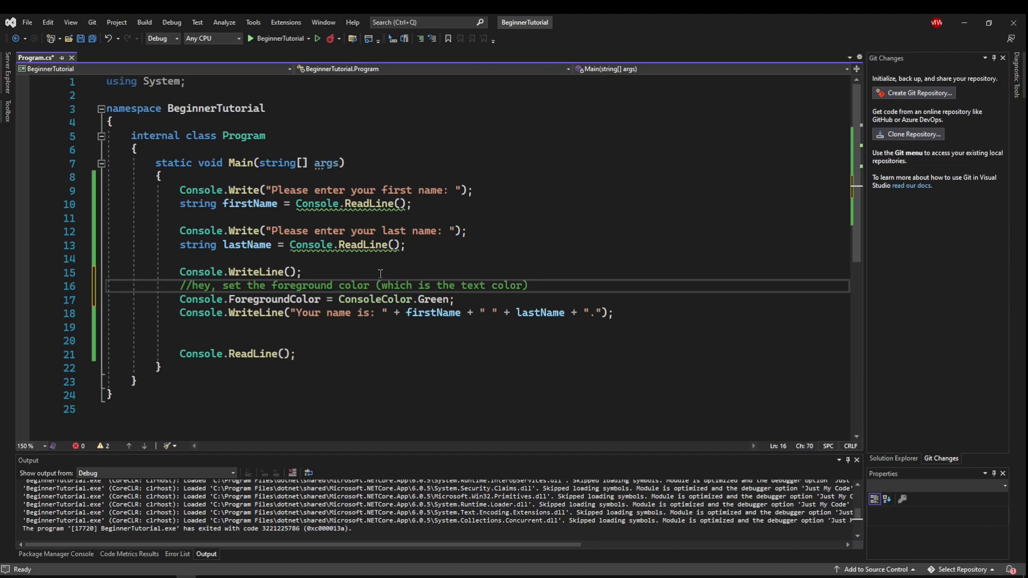
{"action": "type", "text": "to a console color type kn"}
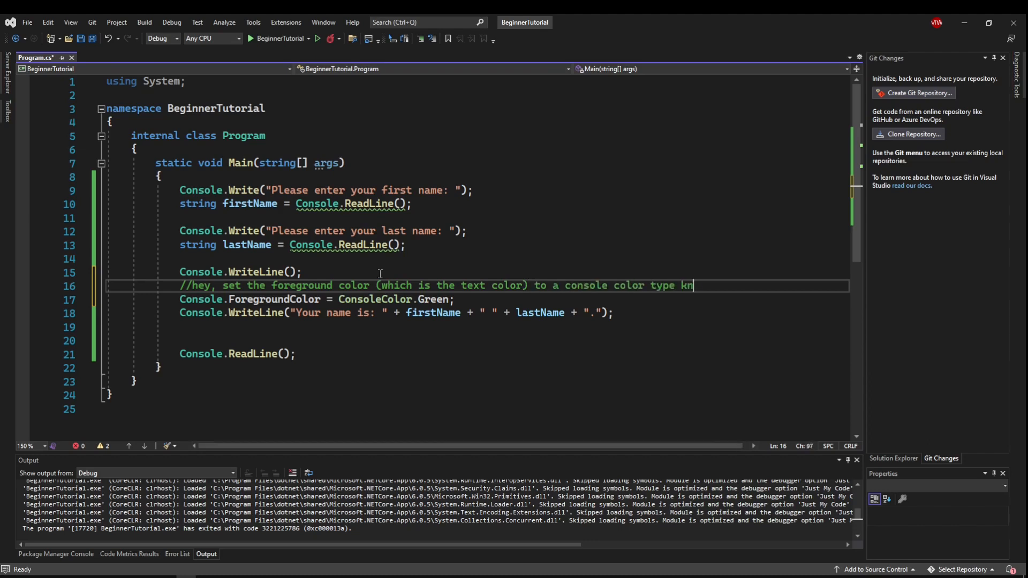
{"action": "type", "text": "own as green"}
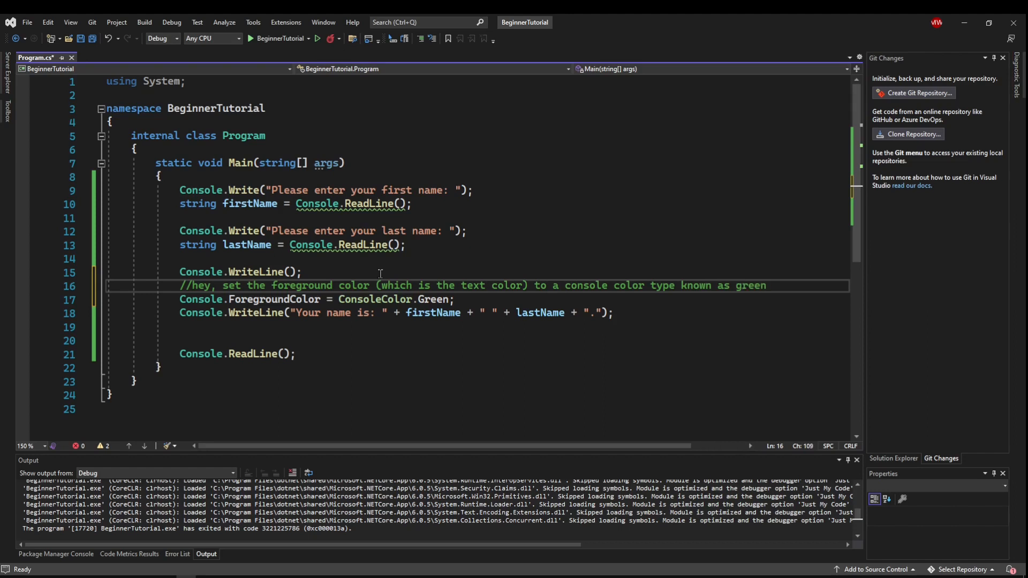
{"action": "left_click", "coordinate": [157, 368]}
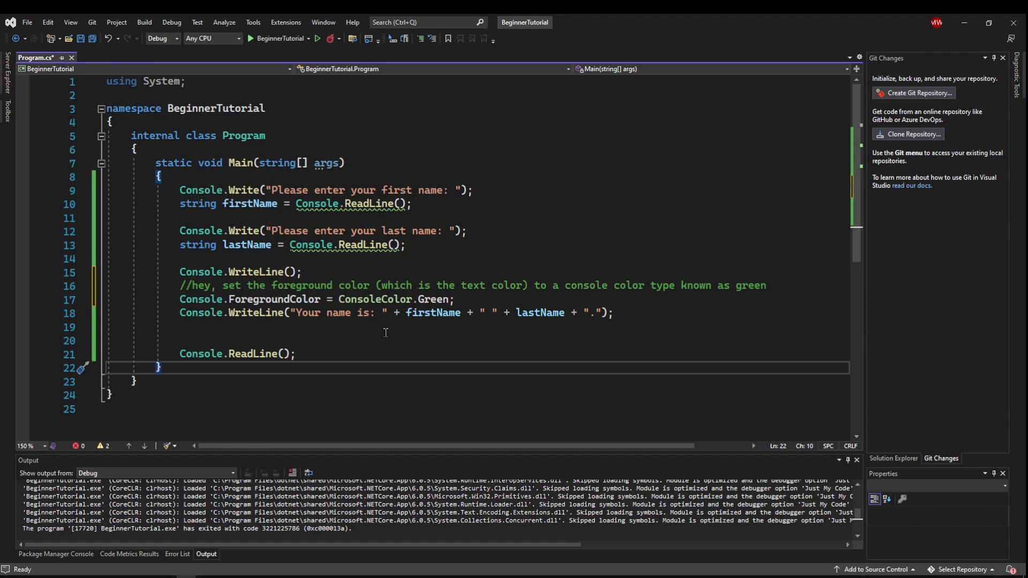
Step: Insert an empty line above the green-color comment and start a test run
{"action": "key", "text": "Enter"}
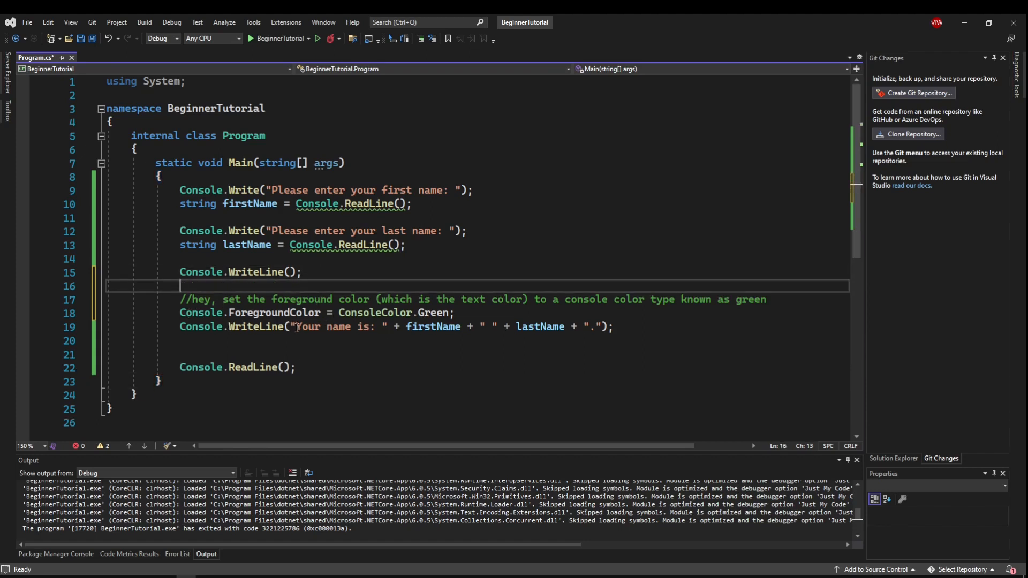
{"action": "left_click", "coordinate": [639, 325]}
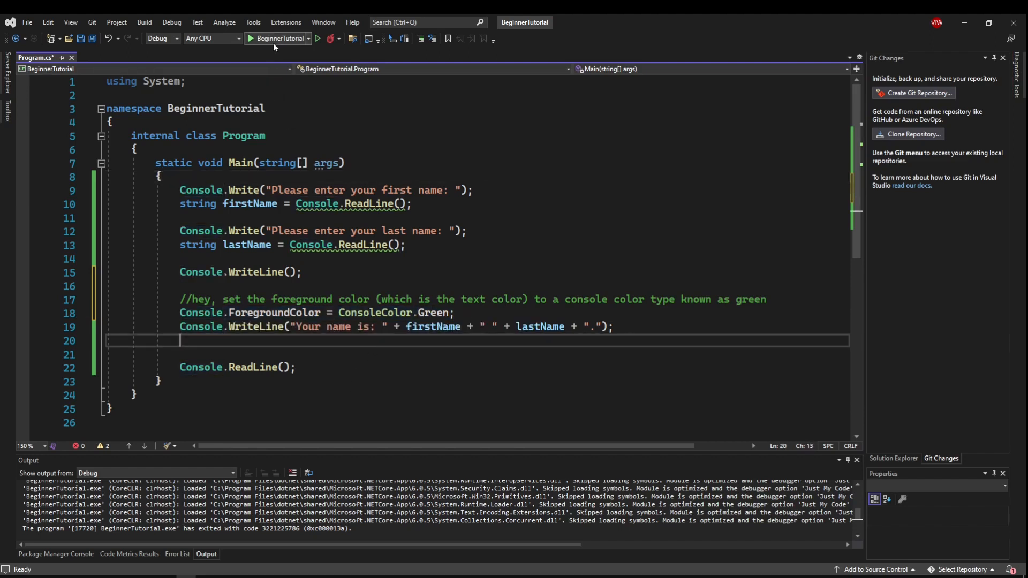
{"action": "left_click", "coordinate": [253, 39]}
{"action": "type", "text": "Nam"}
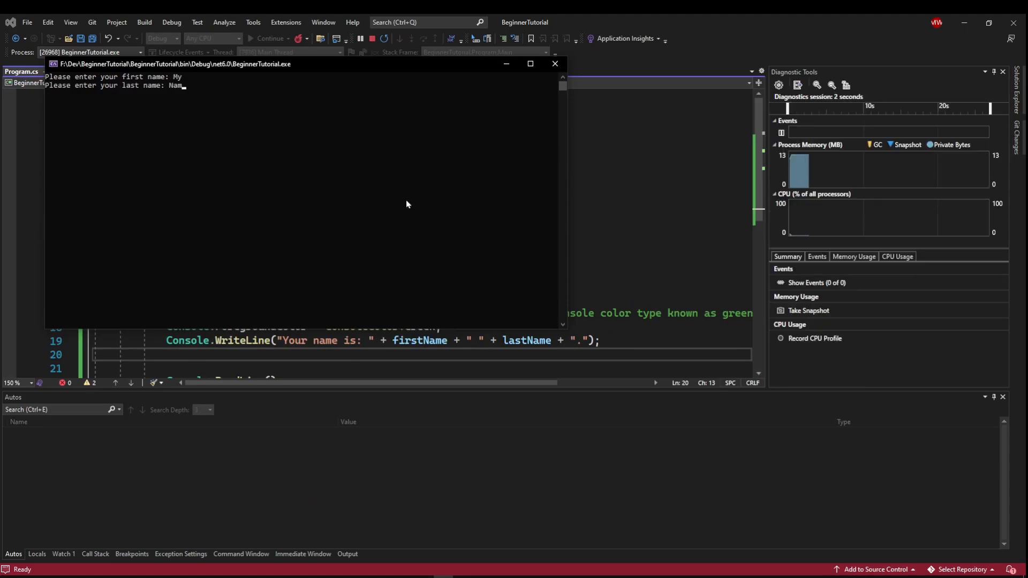
Step: Submit the entered last name to finish the test run
{"action": "key", "text": "Enter"}
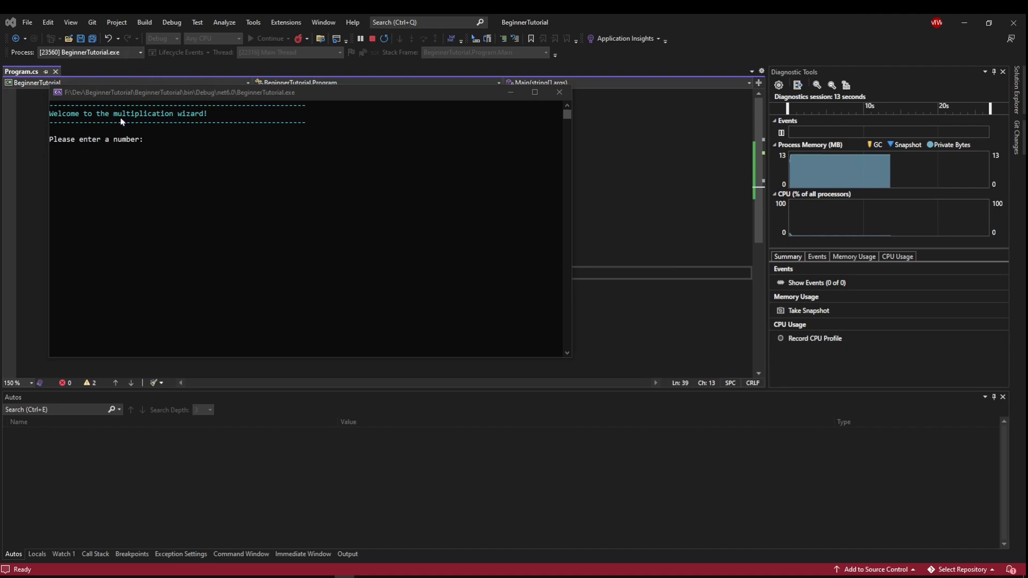
{"action": "mouse_move", "coordinate": [193, 131]}
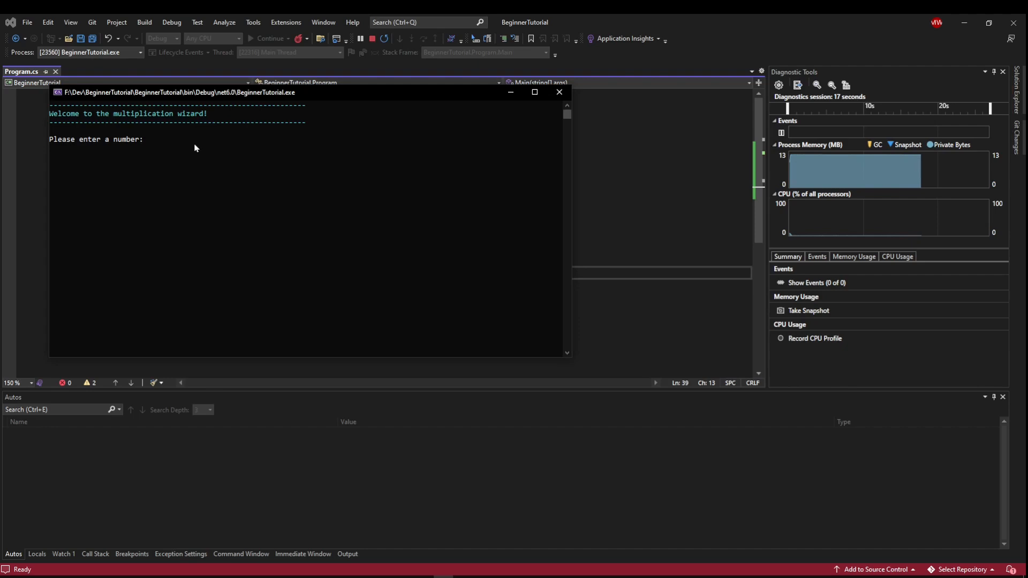
Step: Enter 235 as the first number in the multiplication wizard console
{"action": "type", "text": "235"}
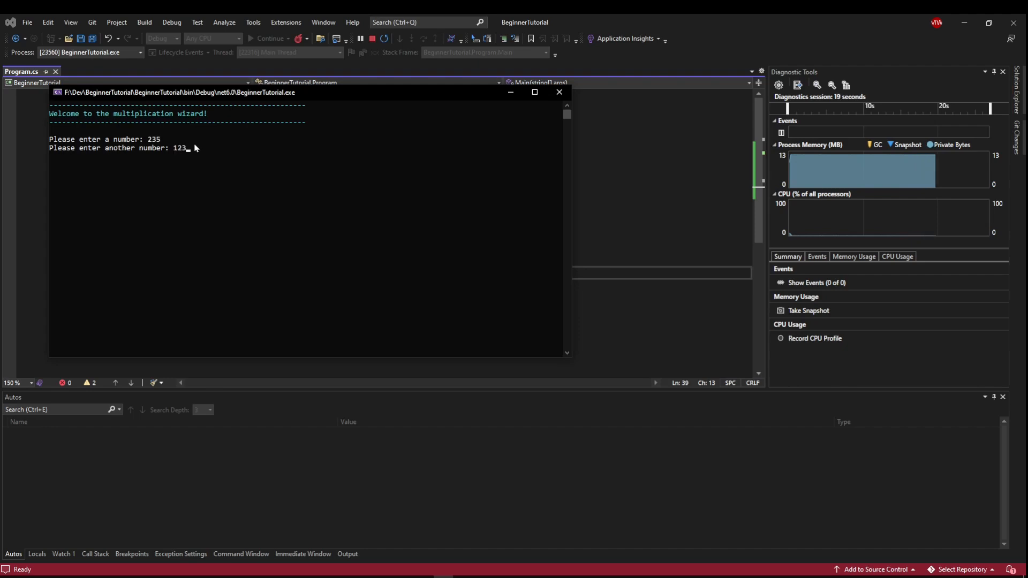